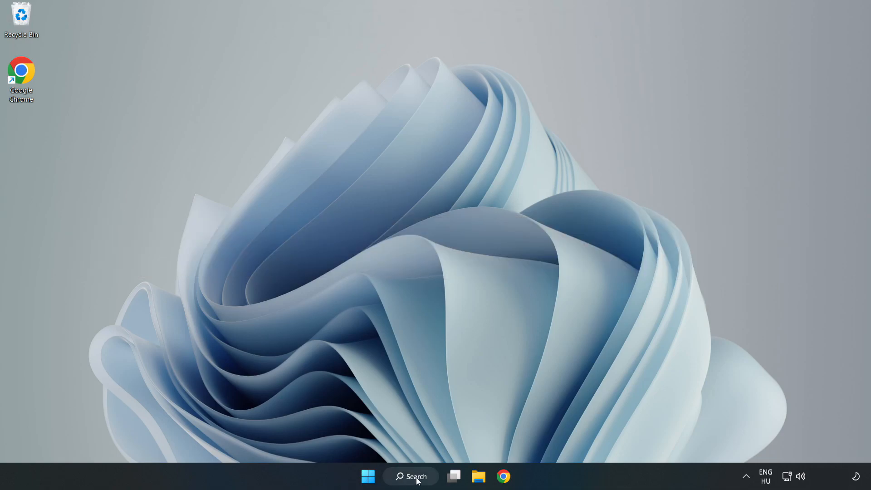
- Search for 'devic' from the taskbar and launch Device Manager from the results
click(413, 477)
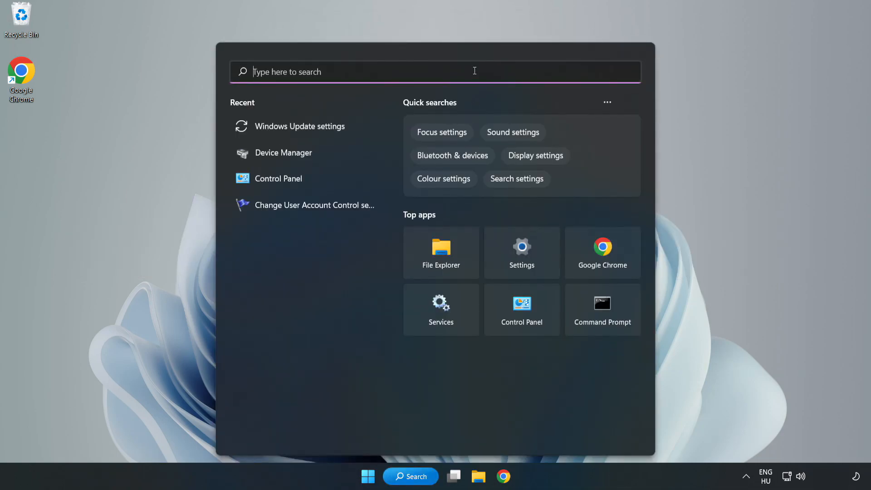
text(device manager)
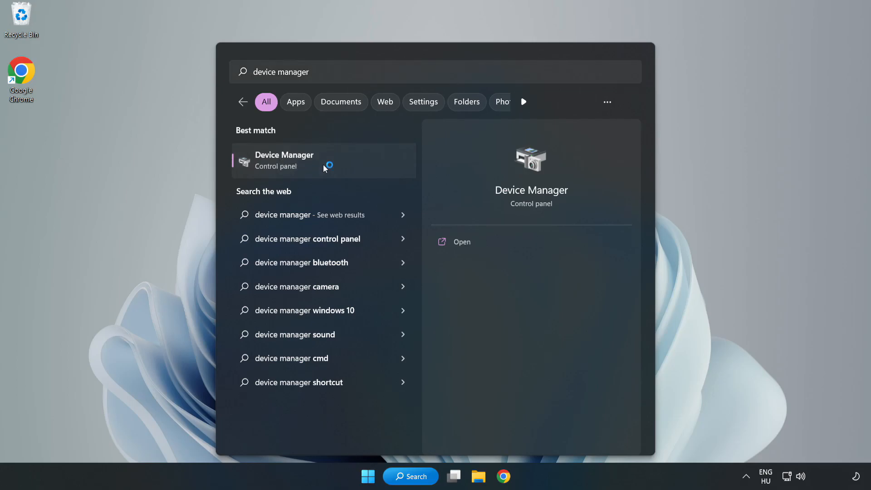
click(284, 161)
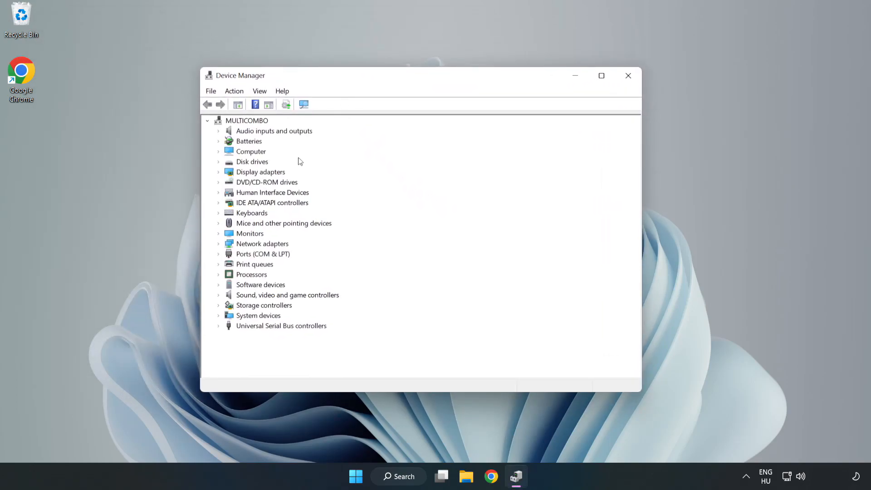
- Under Display adapters, start Update driver for the VMware SVGA 3D adapter
click(261, 172)
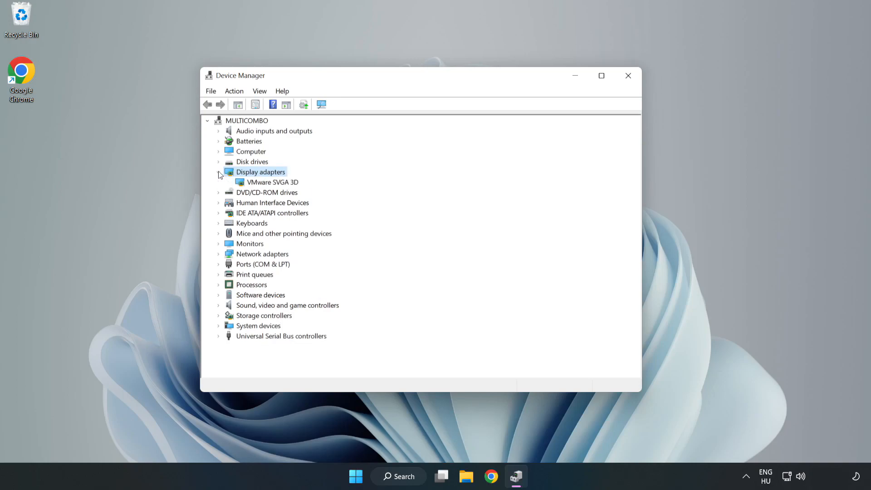
click(272, 182)
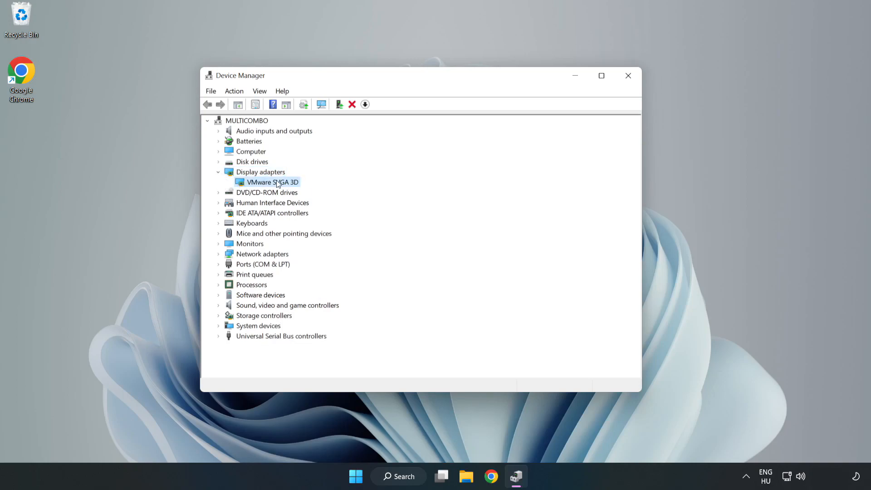
right_click(272, 182)
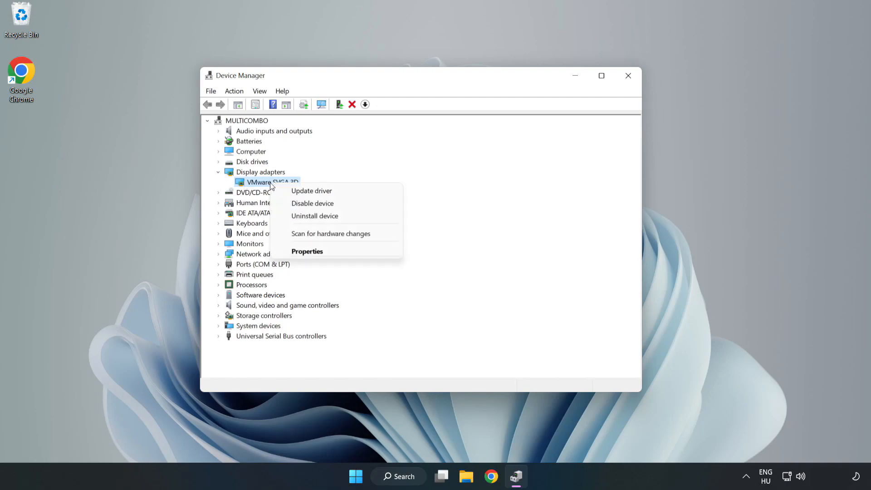
mouse_move(336, 191)
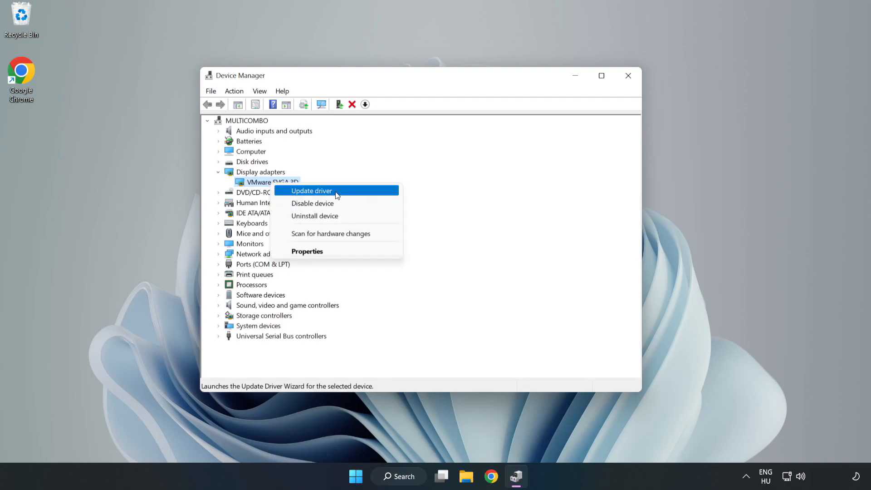
click(313, 191)
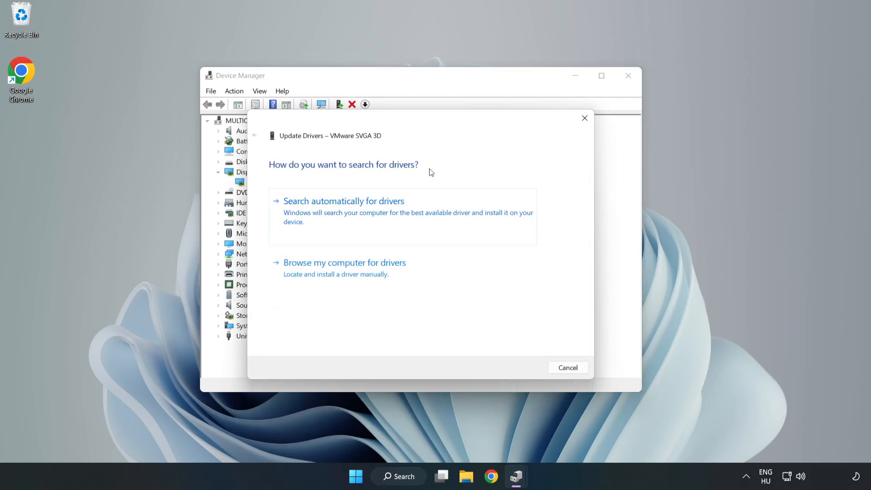
mouse_move(348, 213)
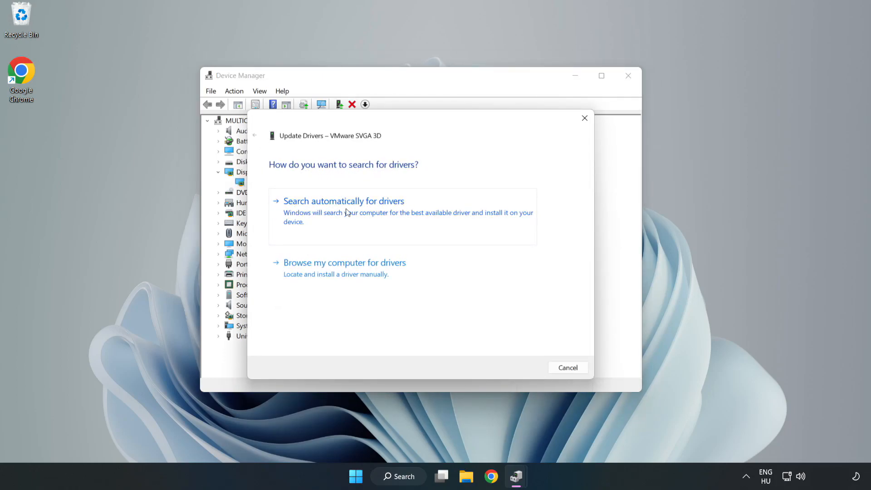
- Run the automatic driver search, dismiss the 'best drivers already installed' result and close Device Manager
click(343, 201)
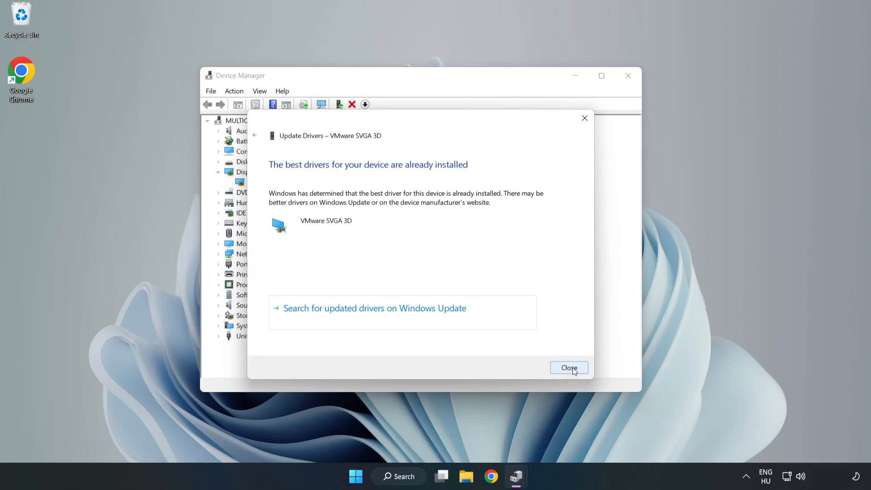
click(569, 368)
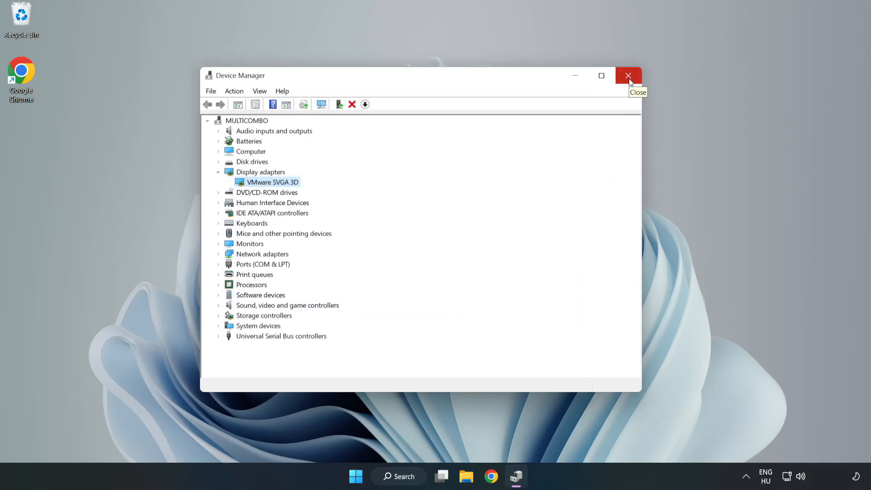
click(628, 77)
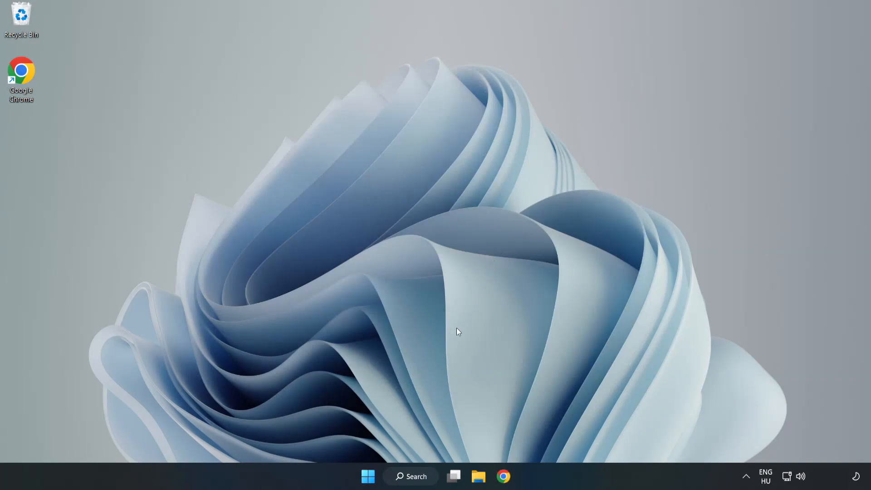
- Search for 'update' from the taskbar and launch Windows Update settings
click(418, 476)
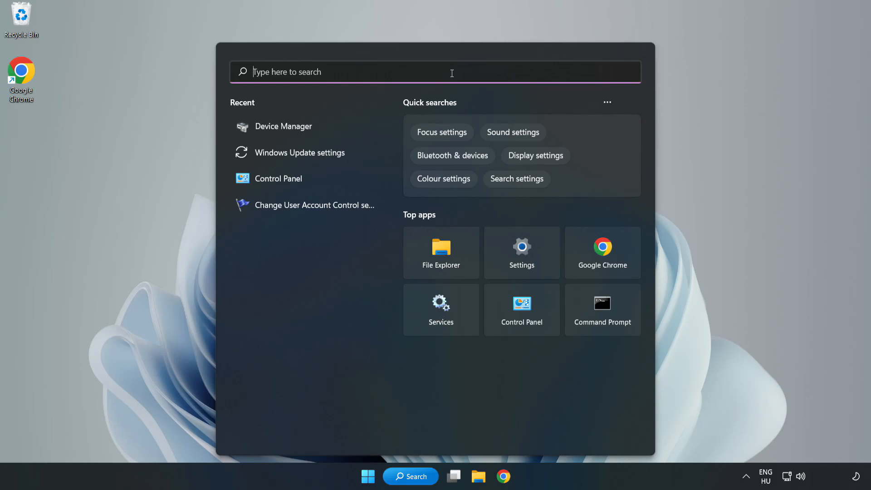
text(updates)
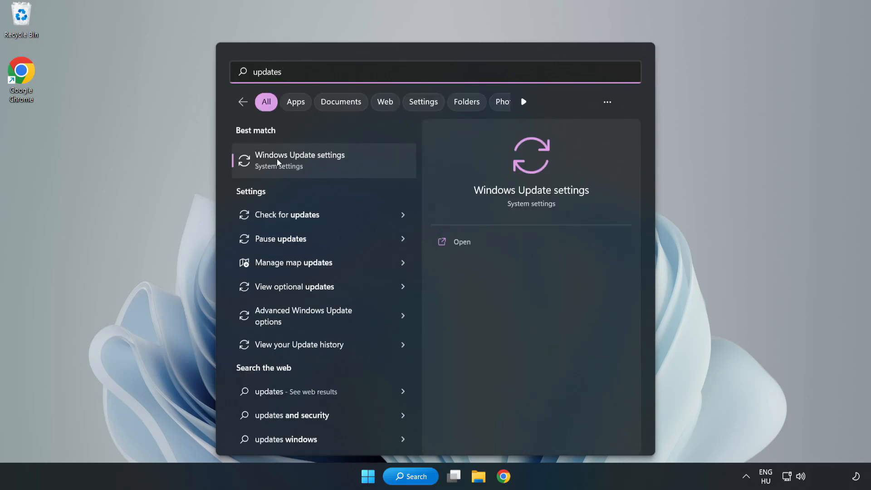
click(299, 160)
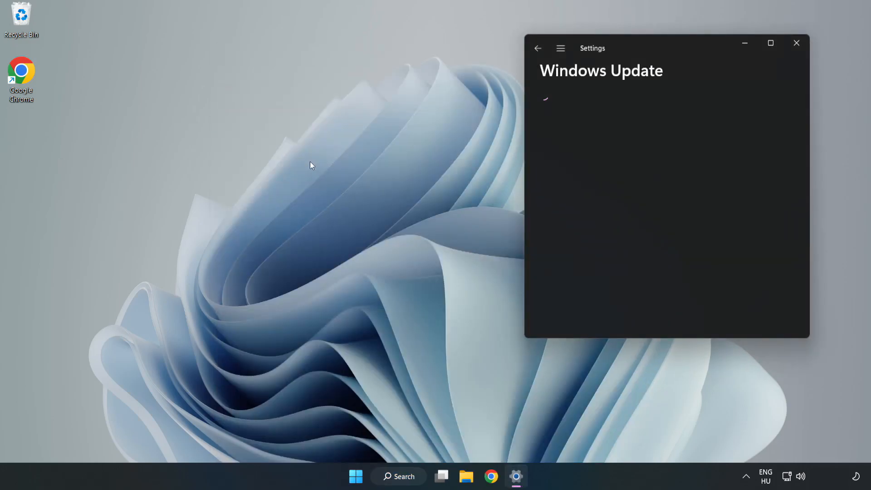
- Maximize Settings and run Check for updates until the PC reports up to date
click(772, 43)
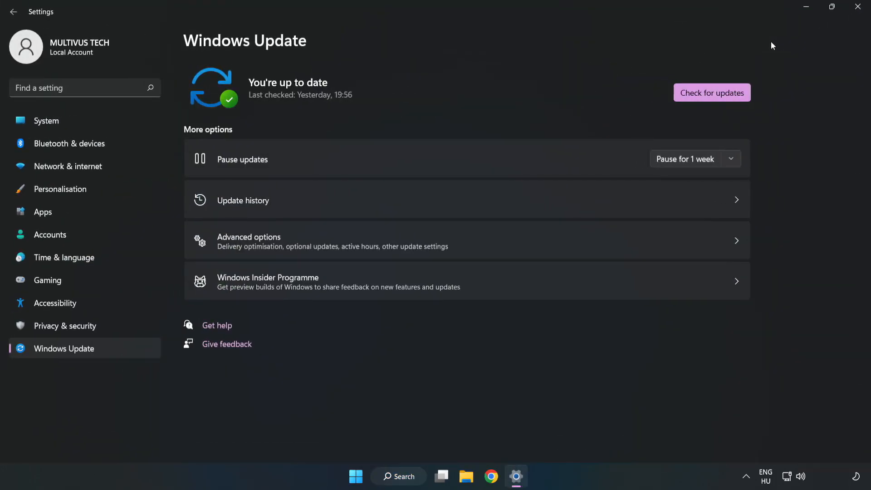
mouse_move(382, 96)
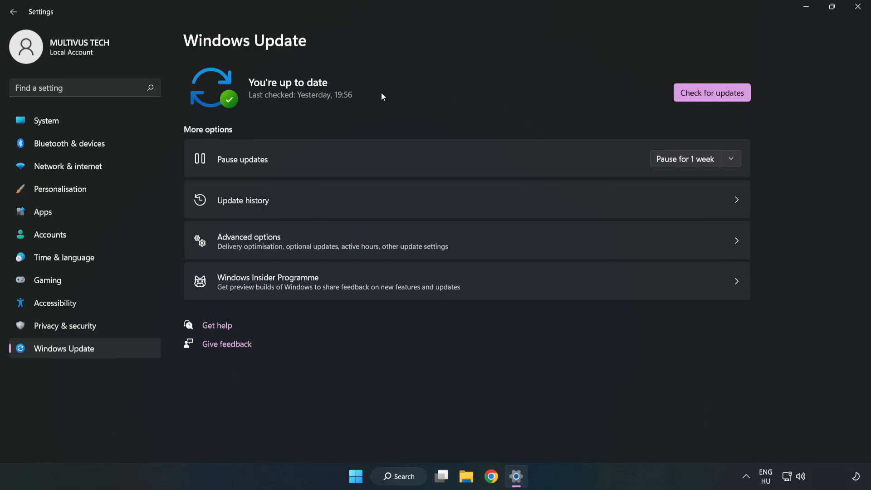
click(712, 93)
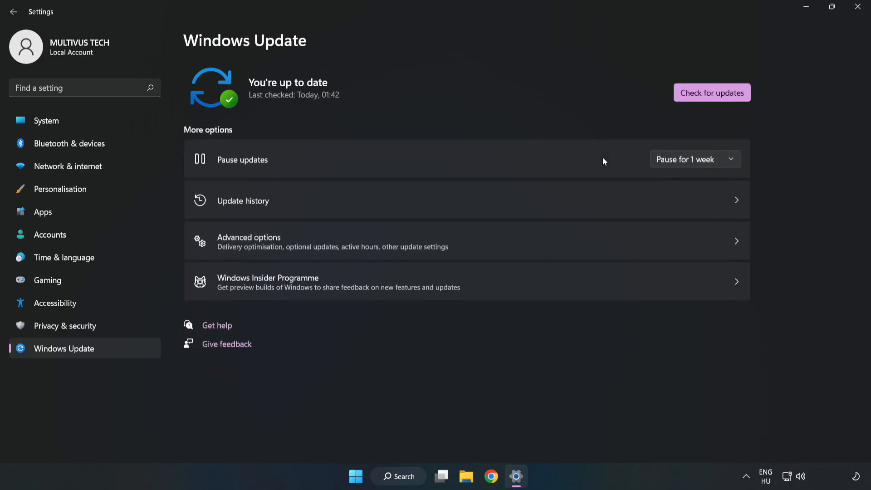
mouse_move(402, 125)
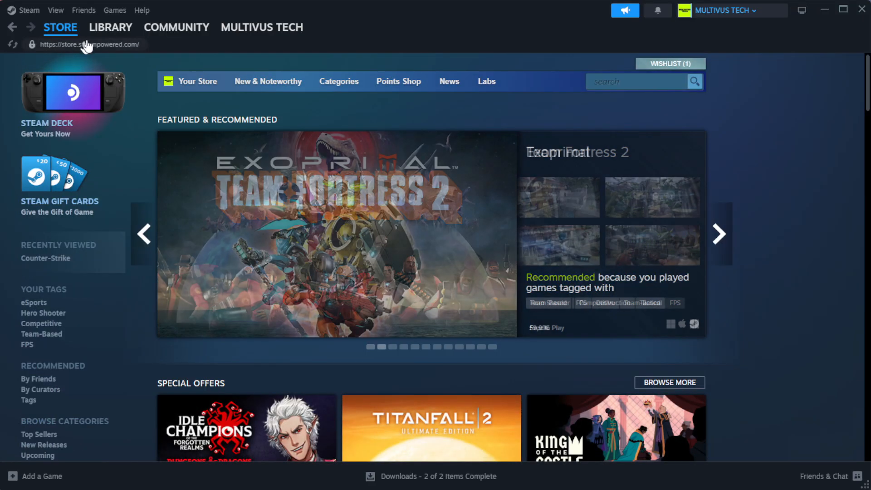
- Go to Library Home and bring up Properties for YOUR NOT WORKING GAME under Favorites
click(110, 28)
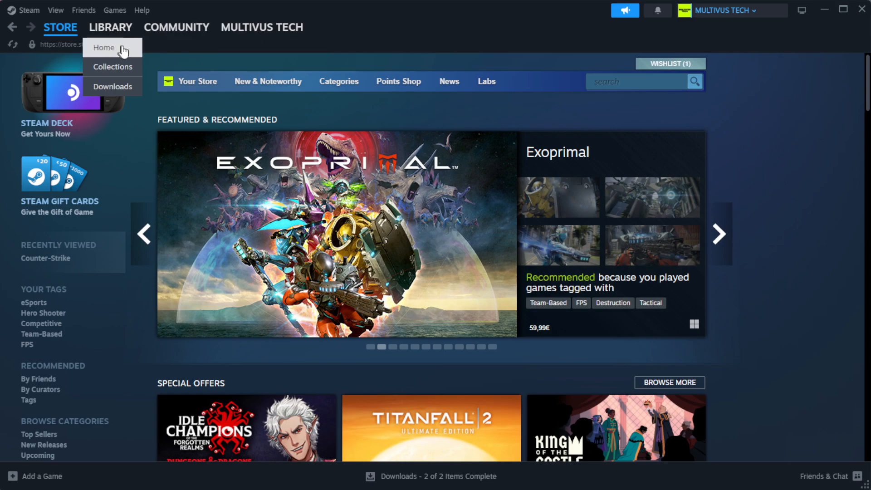
click(104, 47)
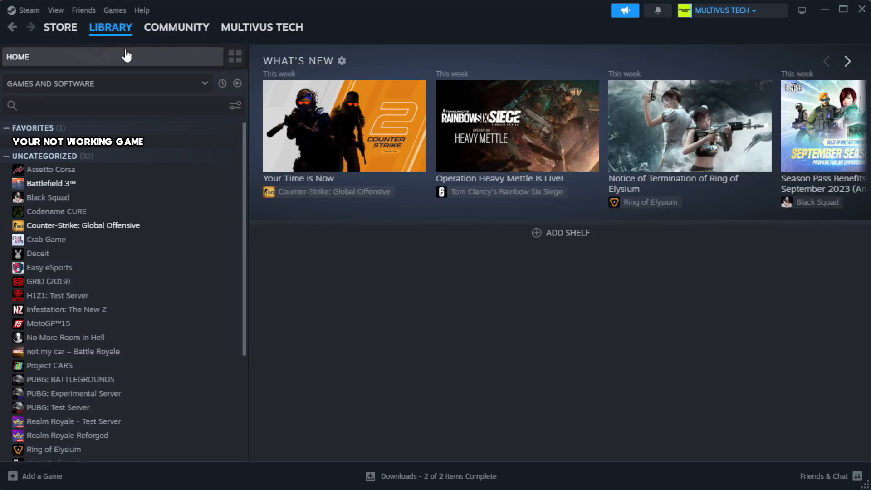
mouse_move(207, 154)
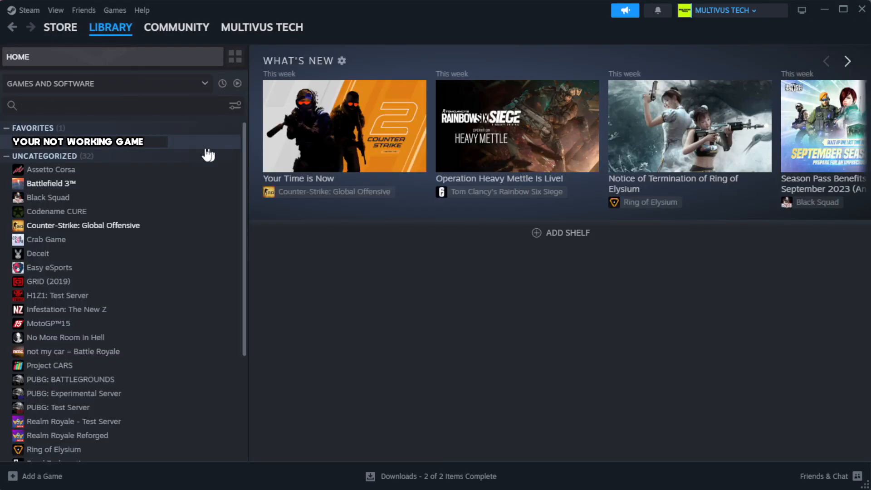
mouse_move(215, 149)
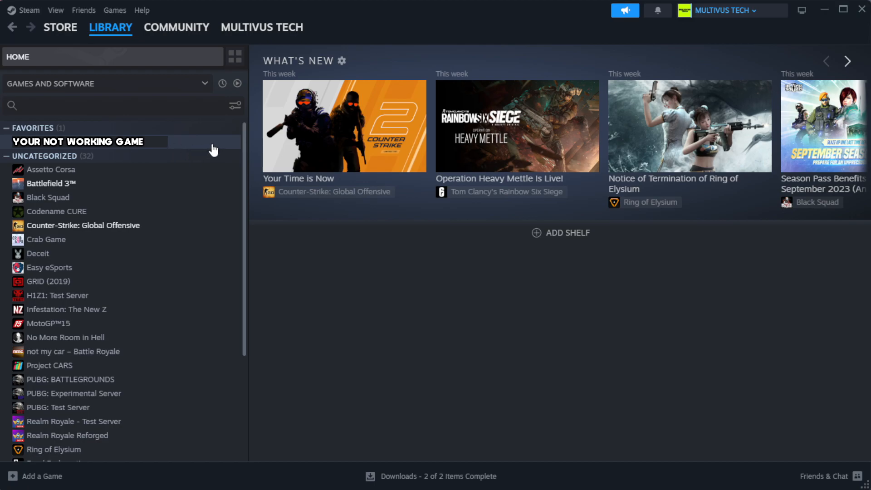
right_click(82, 142)
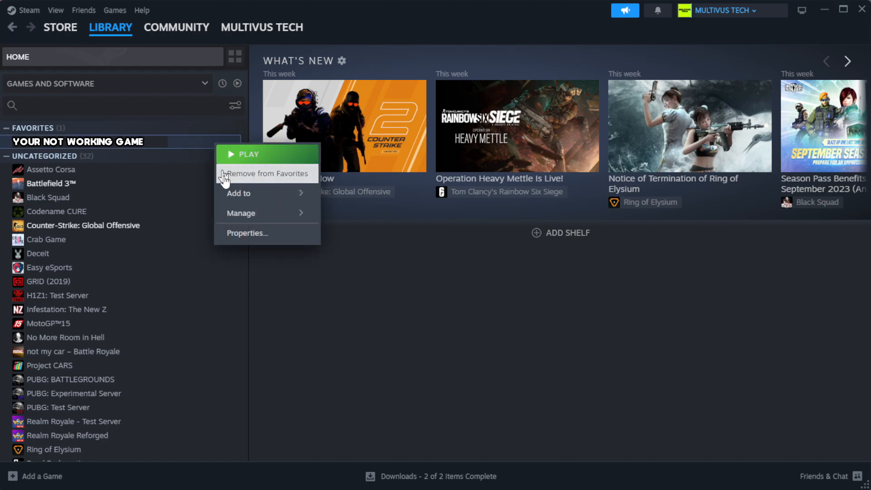
click(247, 232)
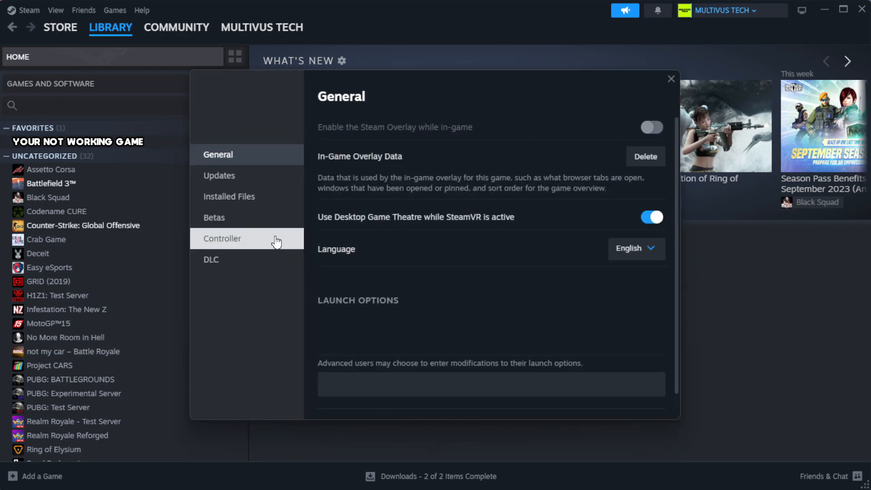
mouse_move(245, 205)
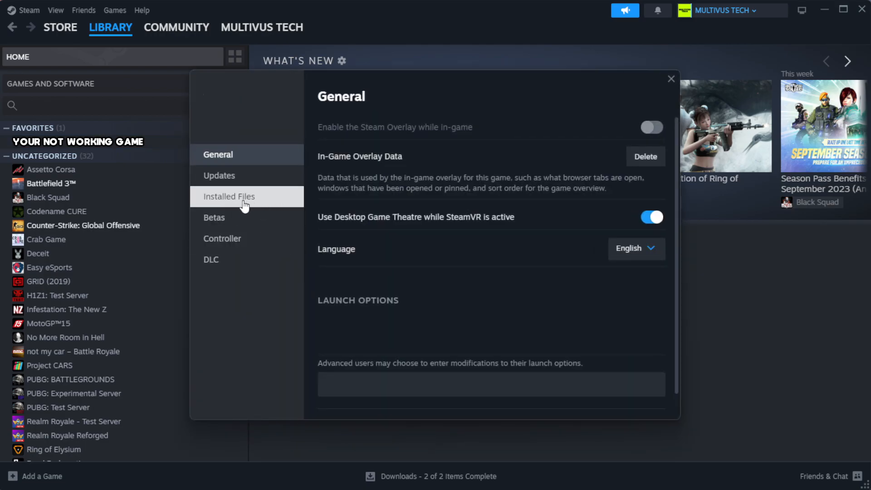
mouse_move(287, 217)
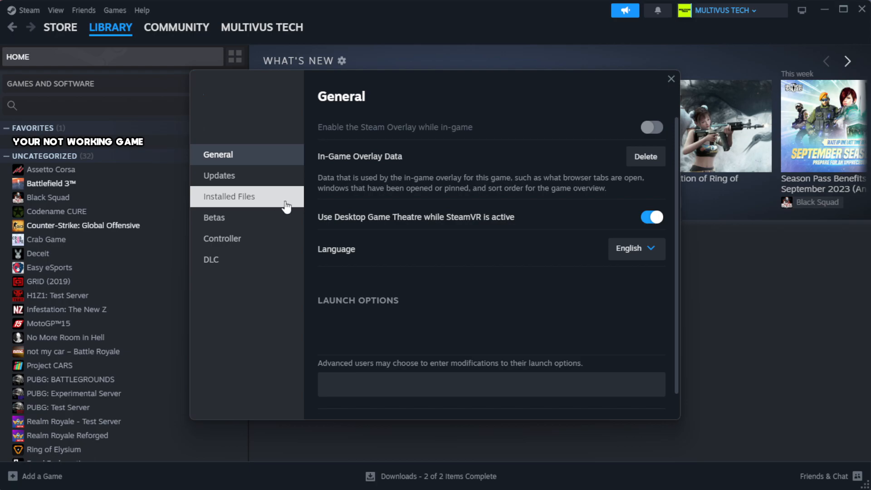
- Under Installed Files, verify integrity so all 1039 game files validate
click(229, 196)
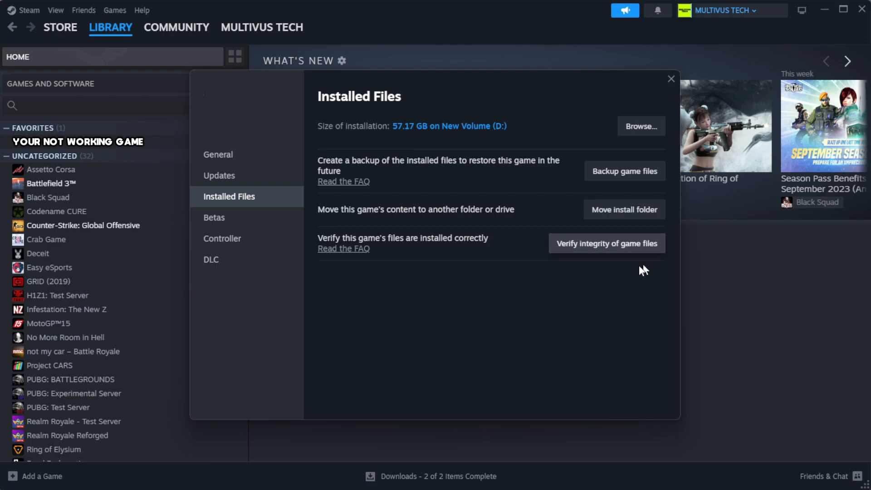
mouse_move(614, 253)
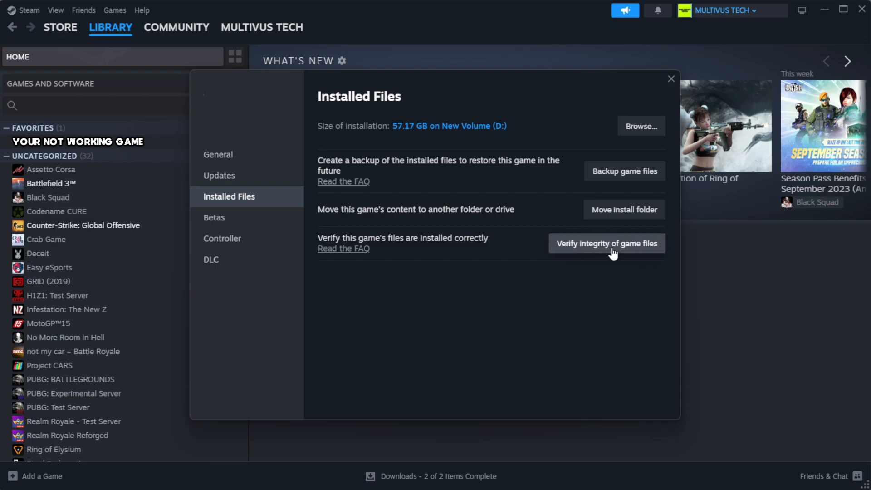
click(607, 244)
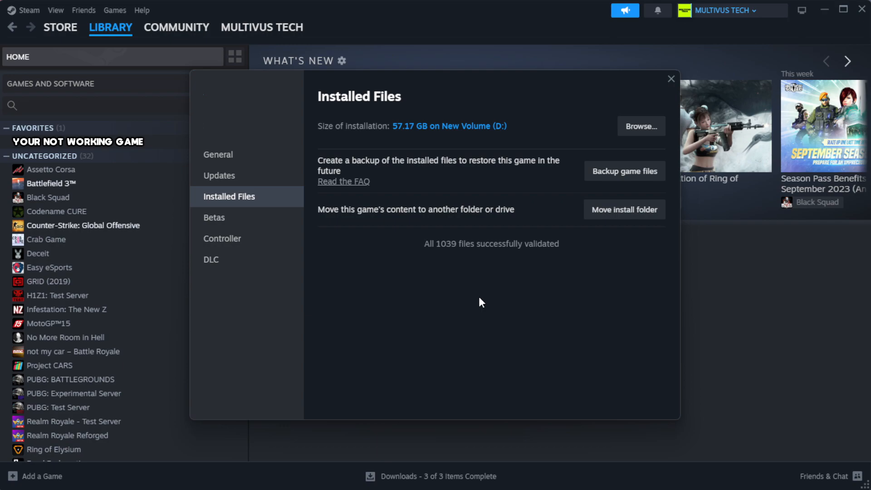
mouse_move(497, 269)
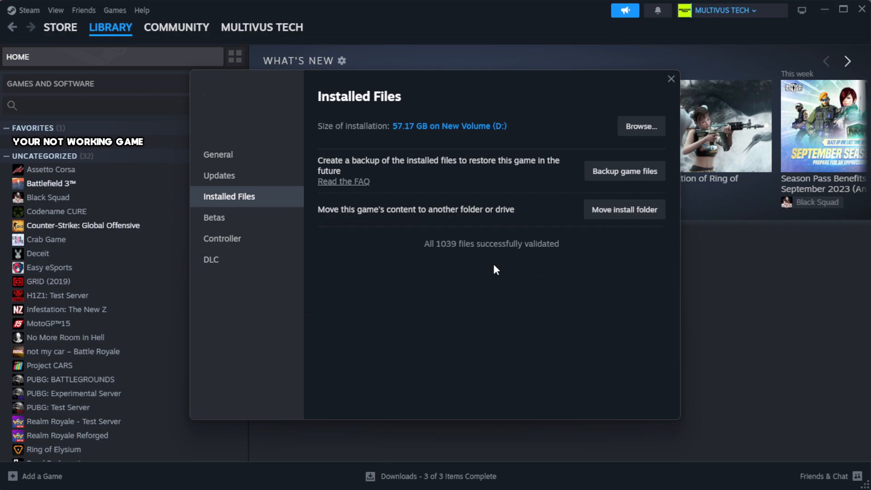
mouse_move(641, 134)
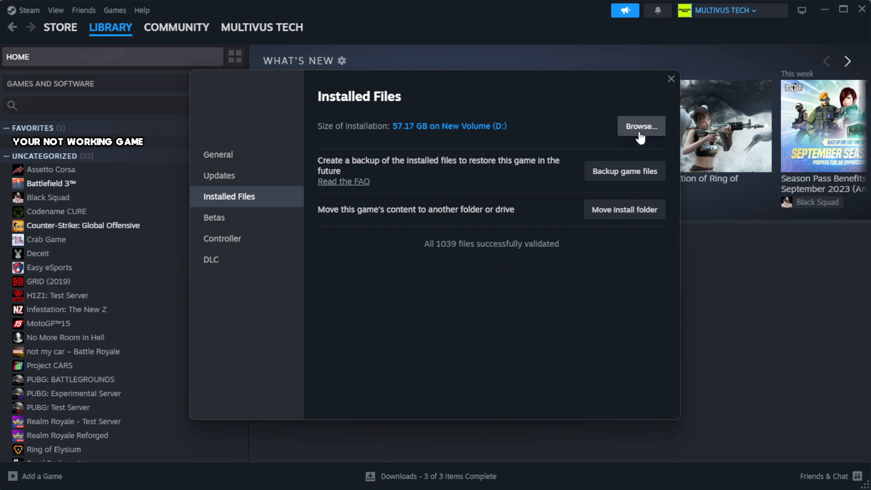
- Browse to the install folder and bring up the context menu of the game shortcut
click(641, 126)
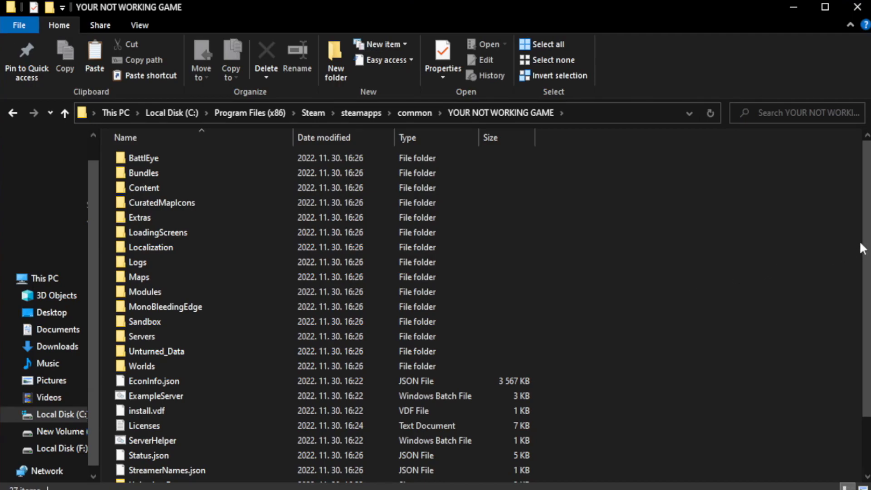
scroll(down, 3)
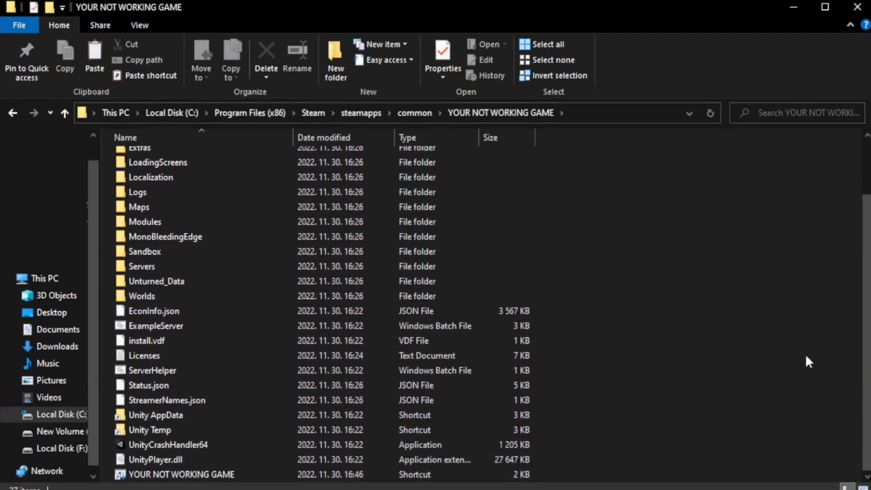
click(178, 475)
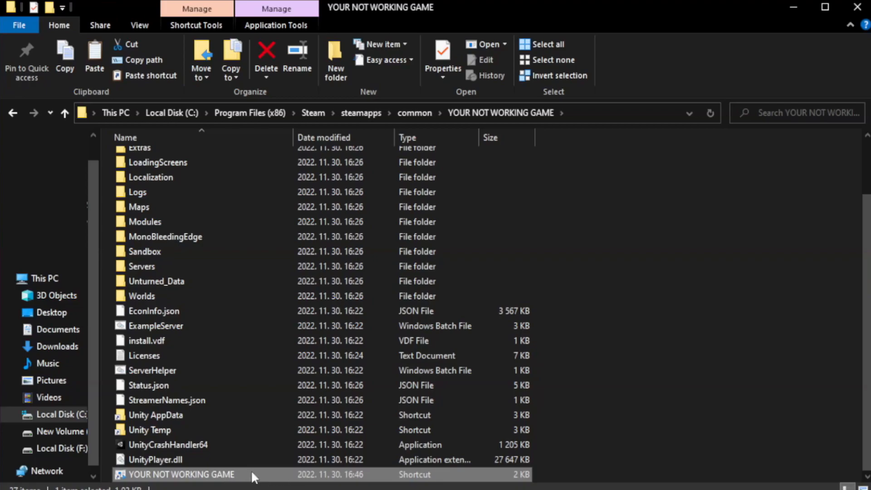
right_click(180, 474)
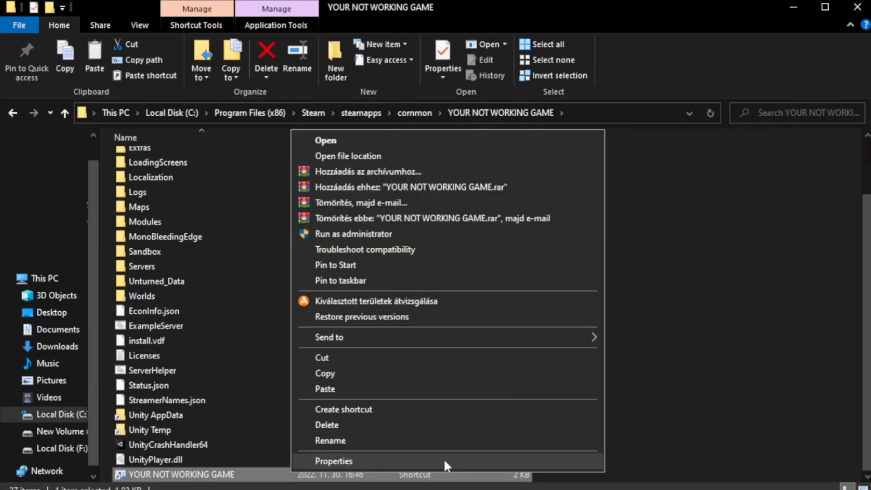
- Choose Properties for the YOUR NOT WORKING GAME shortcut pointing to Steam.exe
click(334, 461)
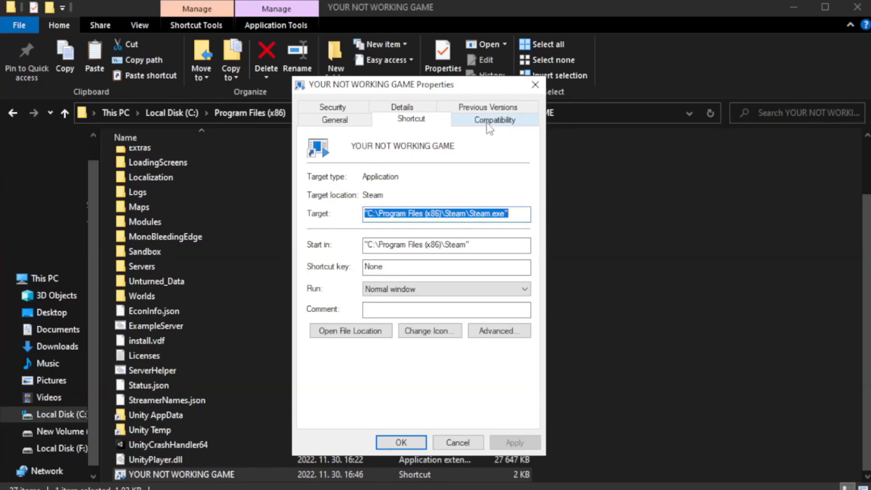
- Enable Windows 8 compatibility mode, disable fullscreen optimizations, run as administrator, and confirm with OK
click(495, 119)
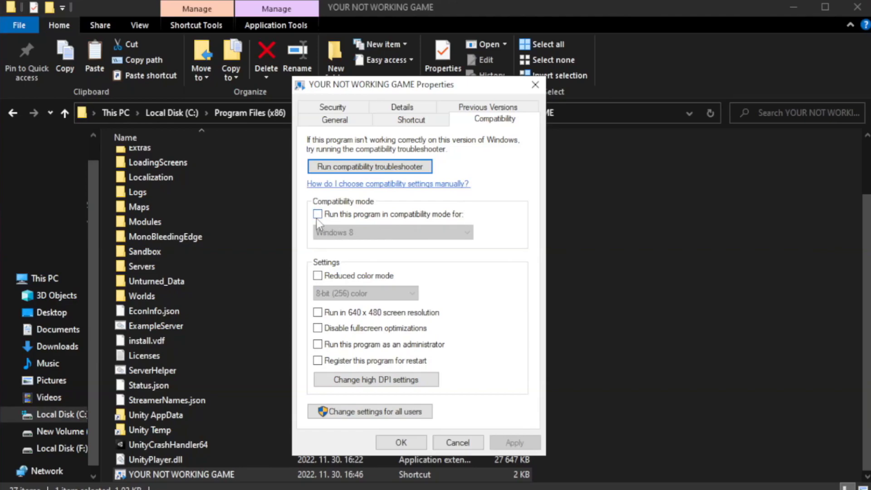
mouse_move(345, 217)
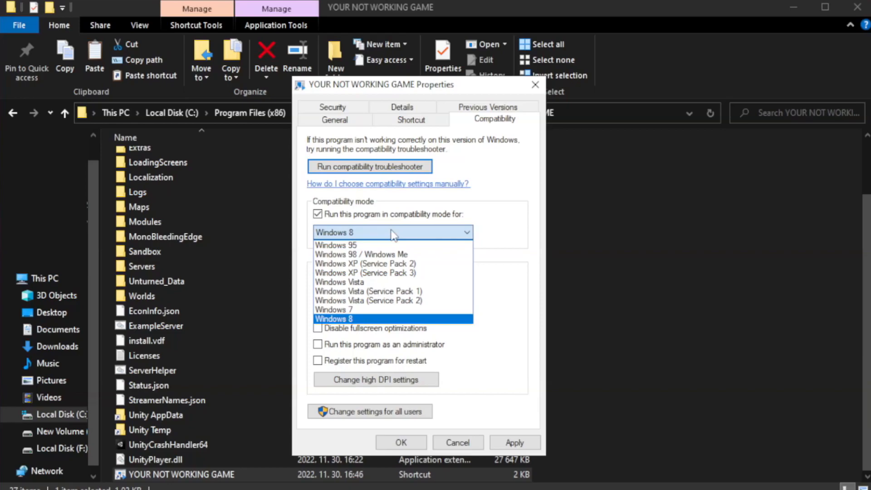
mouse_move(368, 322)
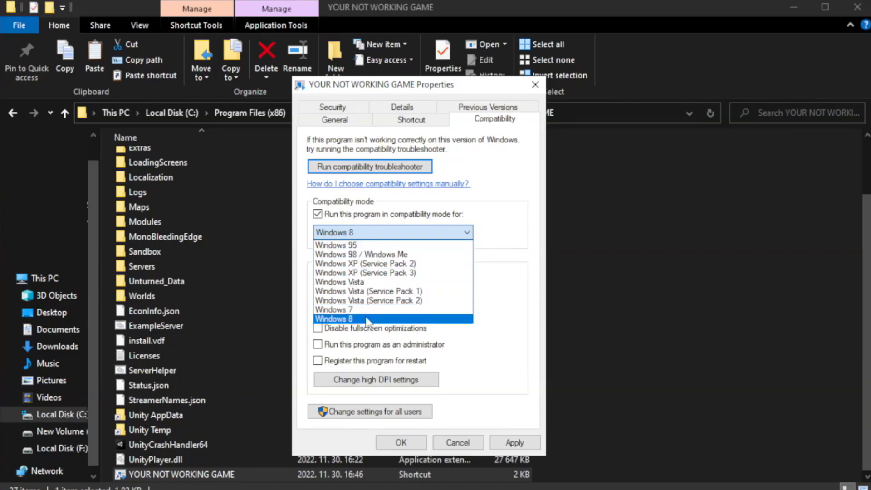
click(334, 319)
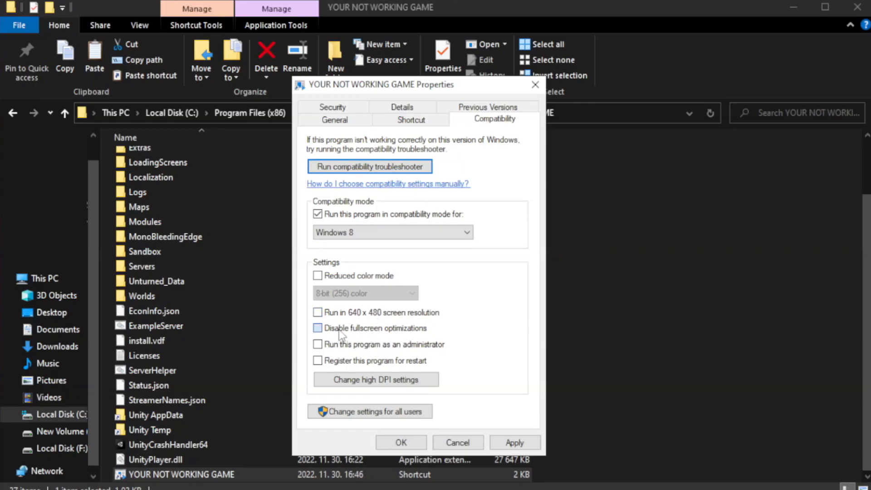
click(318, 328)
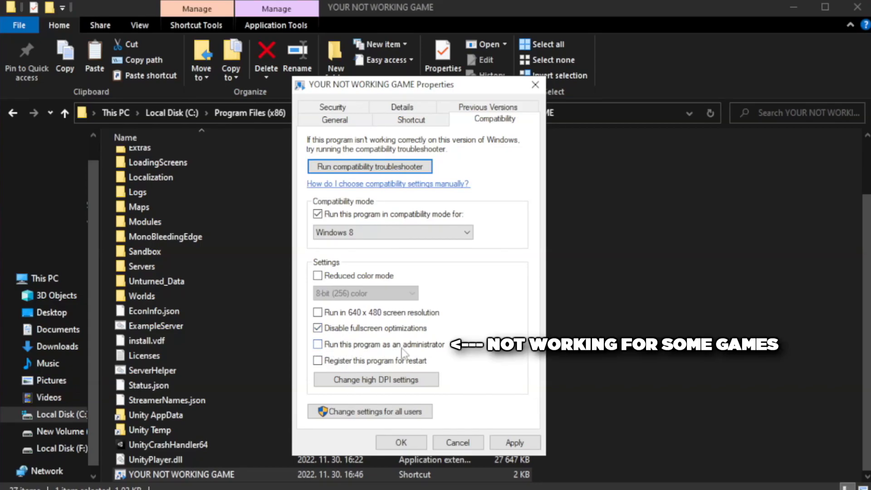
mouse_move(341, 352)
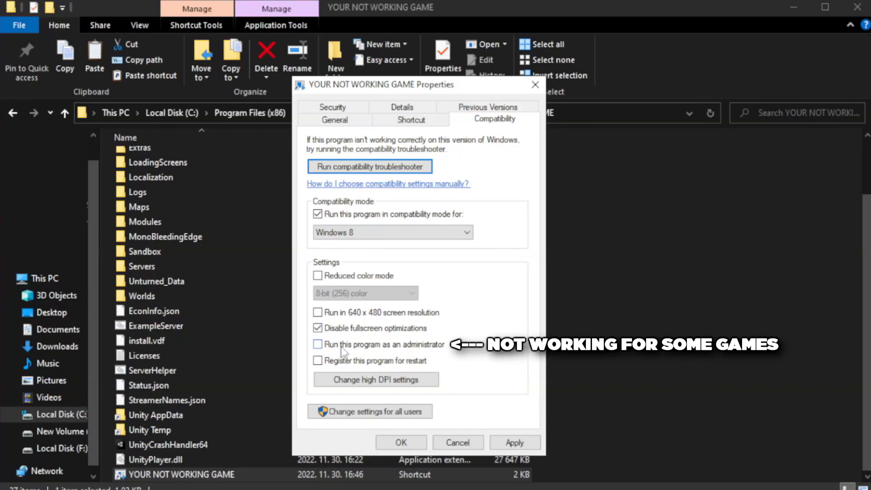
click(317, 345)
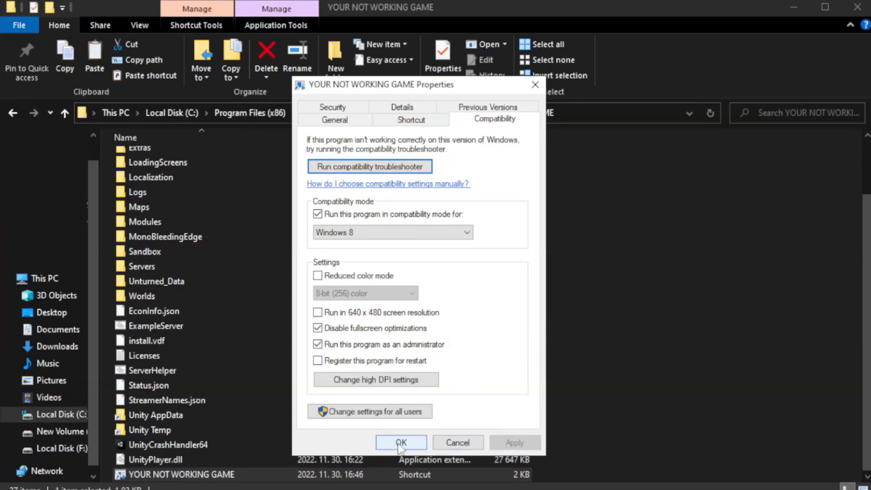
click(401, 443)
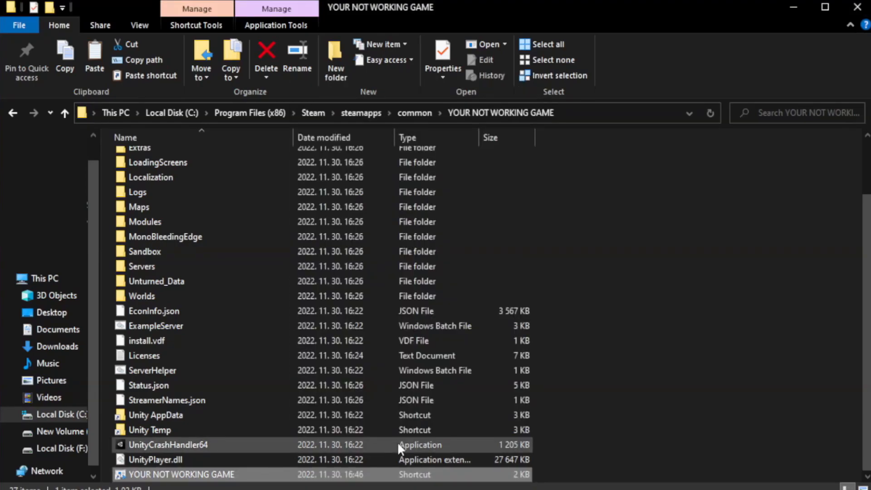
mouse_move(839, 42)
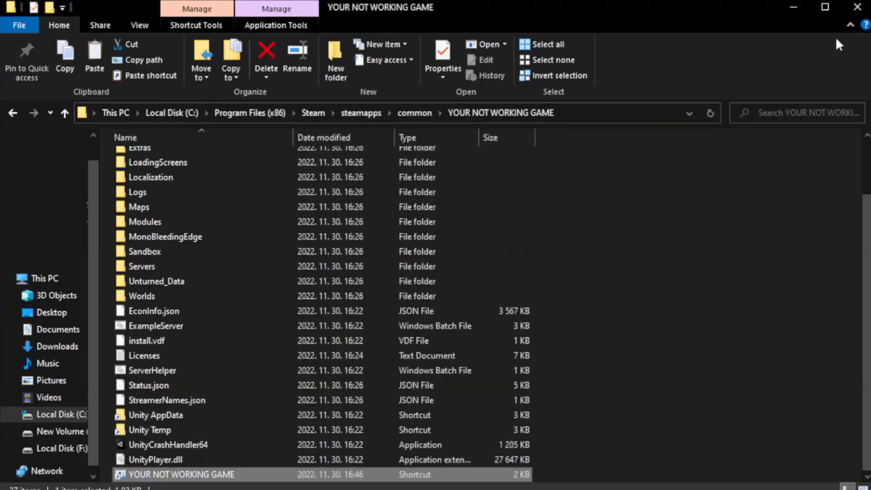
mouse_move(859, 6)
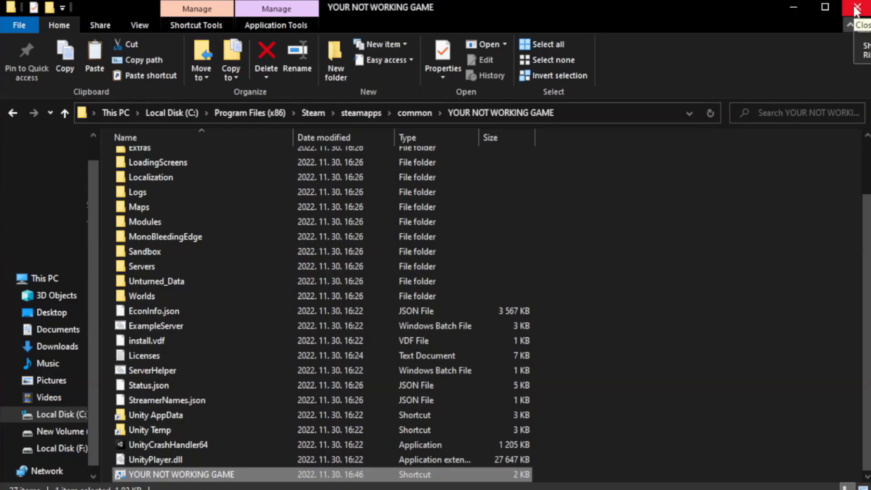
- Close the game folder window and bring up the Start button's quick-link menu
click(856, 7)
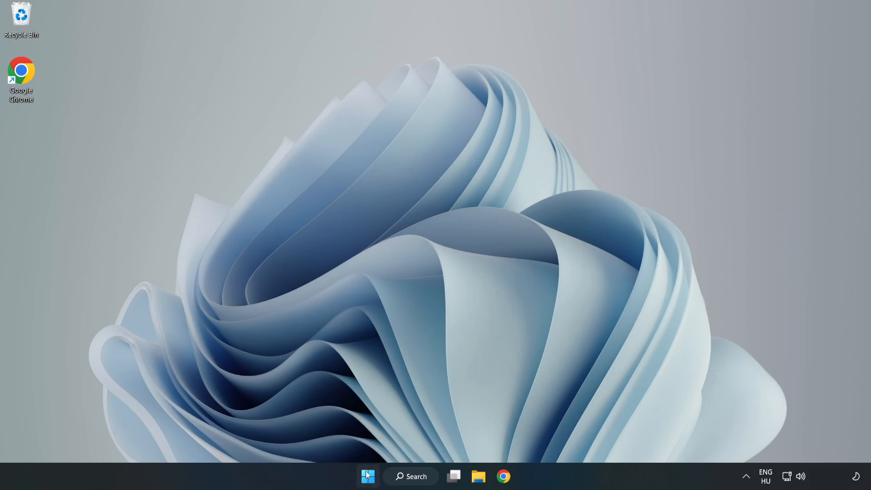
right_click(368, 475)
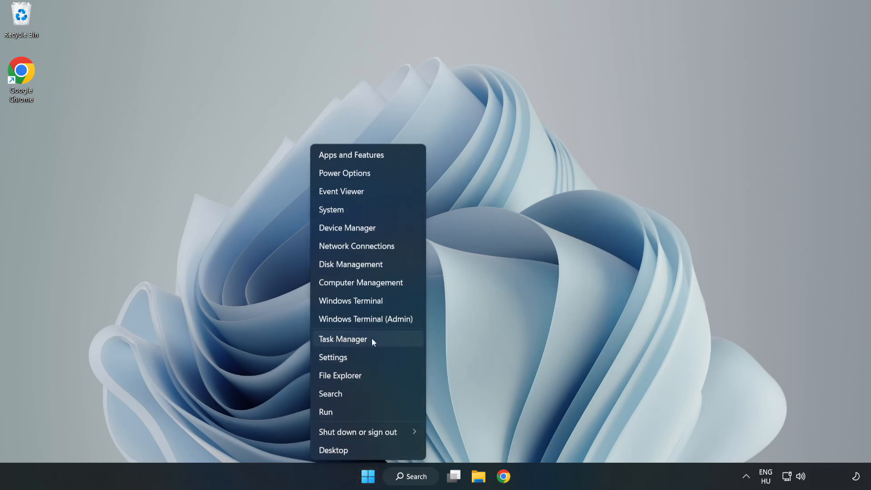
- In Task Manager's Startup list, disable Cortana from launching at startup
click(343, 340)
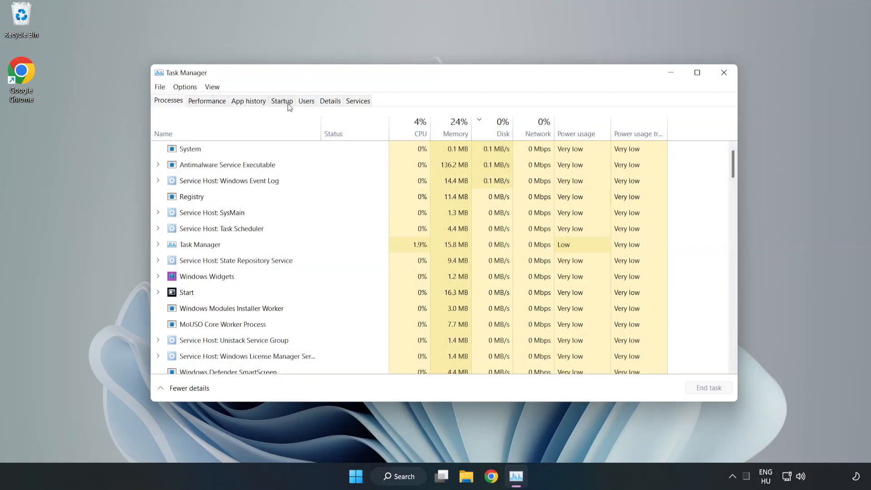
click(281, 101)
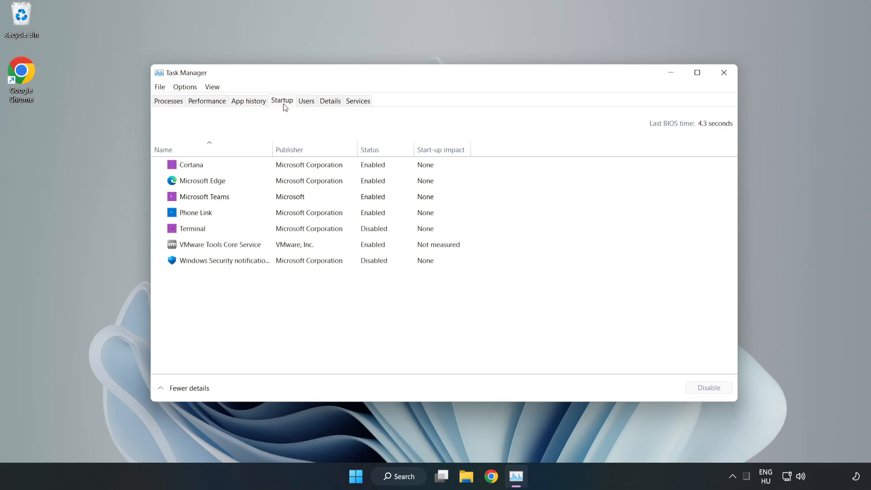
click(191, 164)
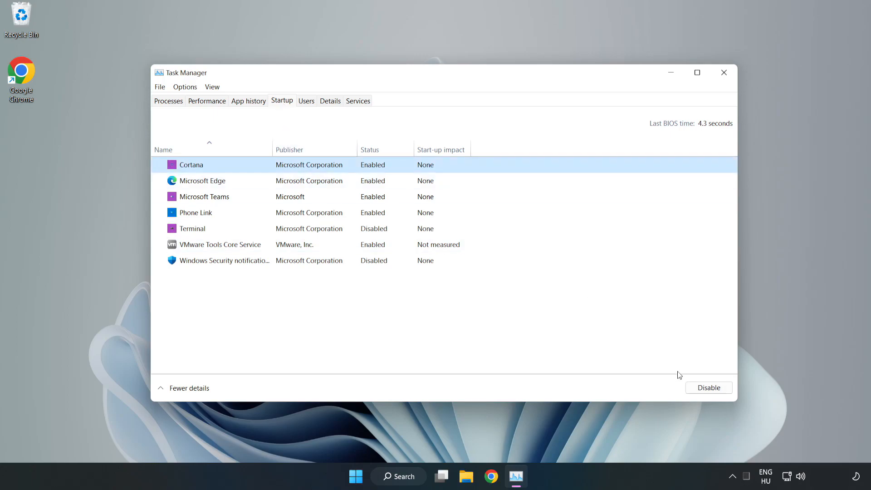
click(709, 388)
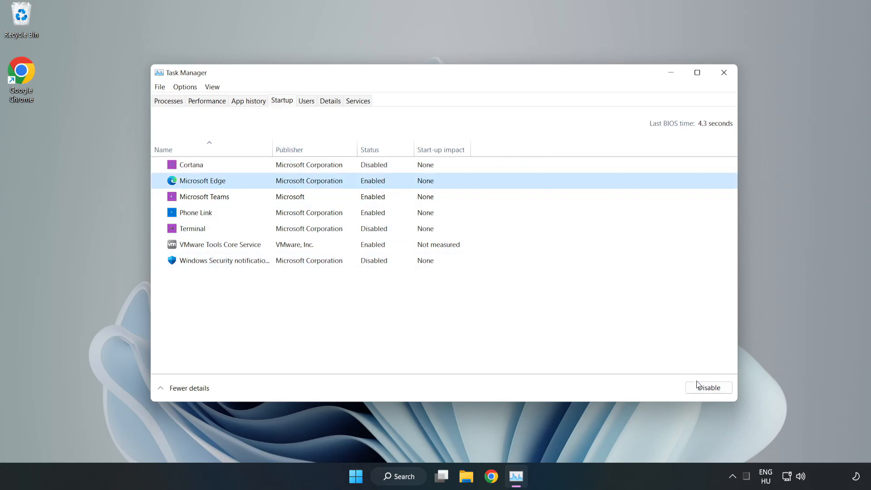
- Disable Microsoft Teams and Phone Link at startup, then close Task Manager
click(709, 387)
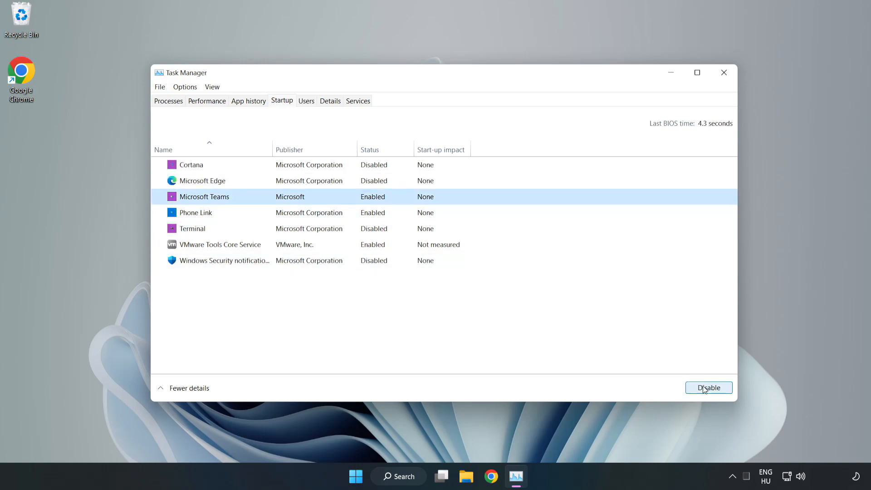
click(709, 388)
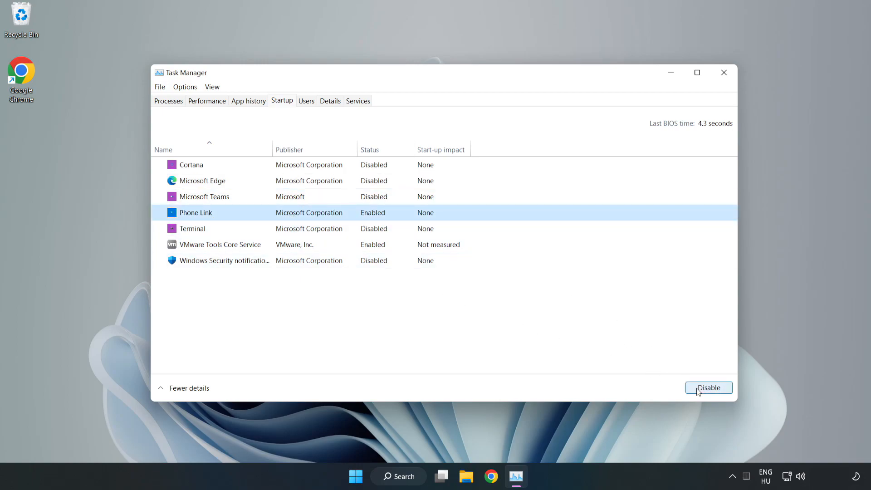
click(709, 388)
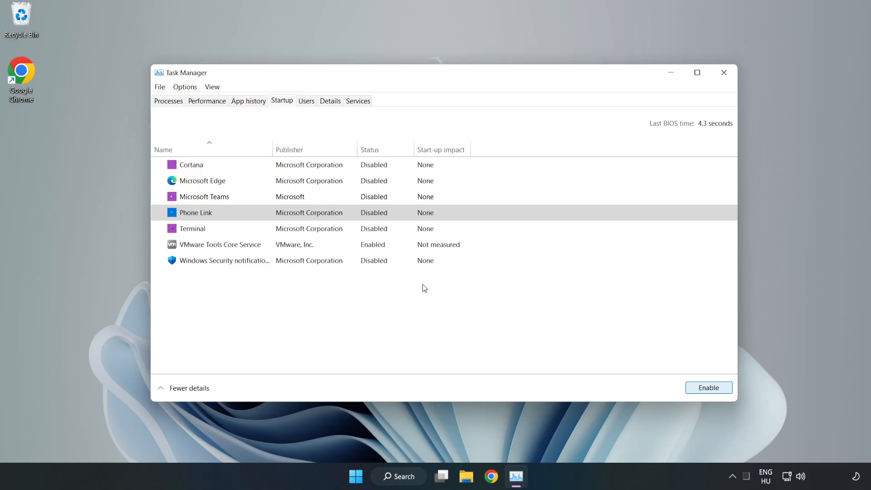
mouse_move(725, 73)
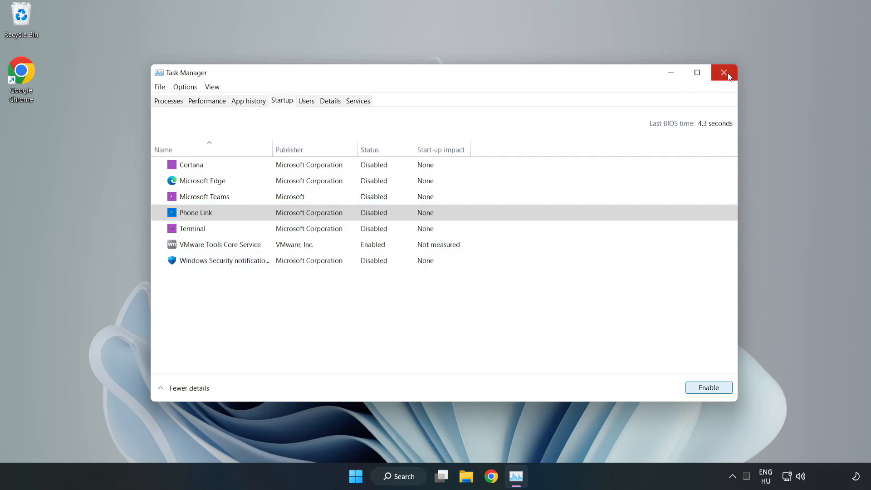
click(724, 72)
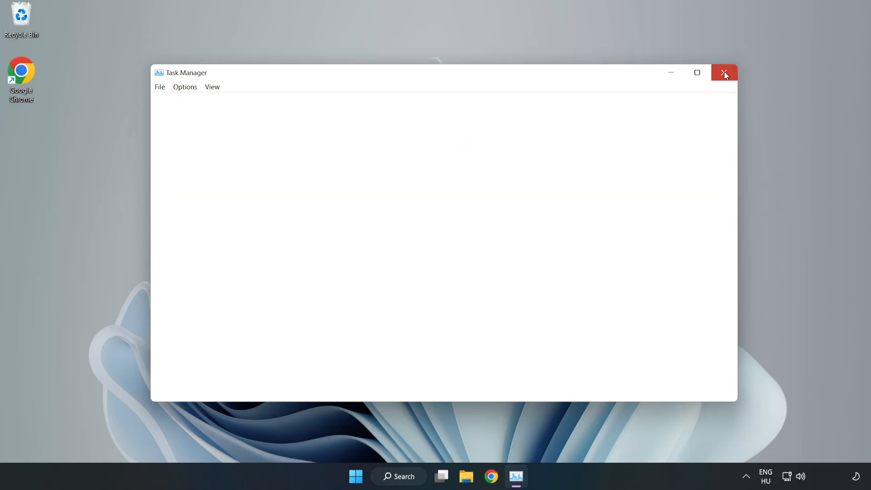
click(725, 72)
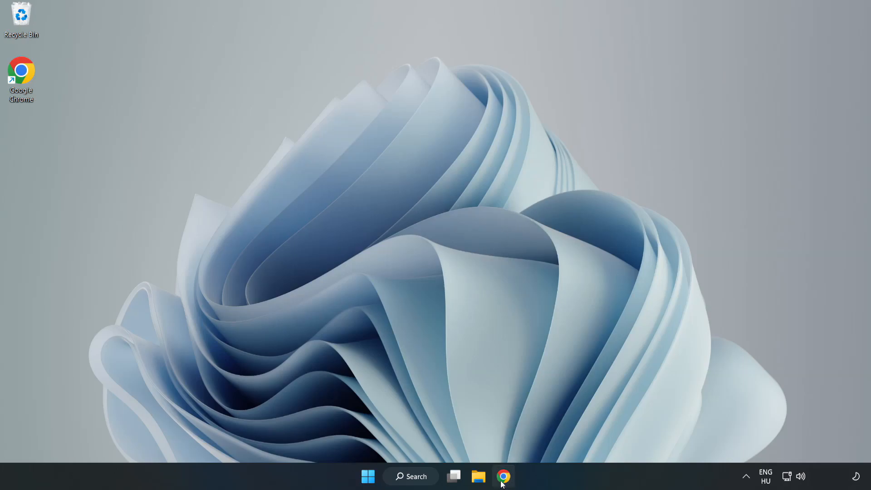
- Download the DirectX End-User Runtime Web Installer in Chrome and run dxwebsetup.exe
click(504, 476)
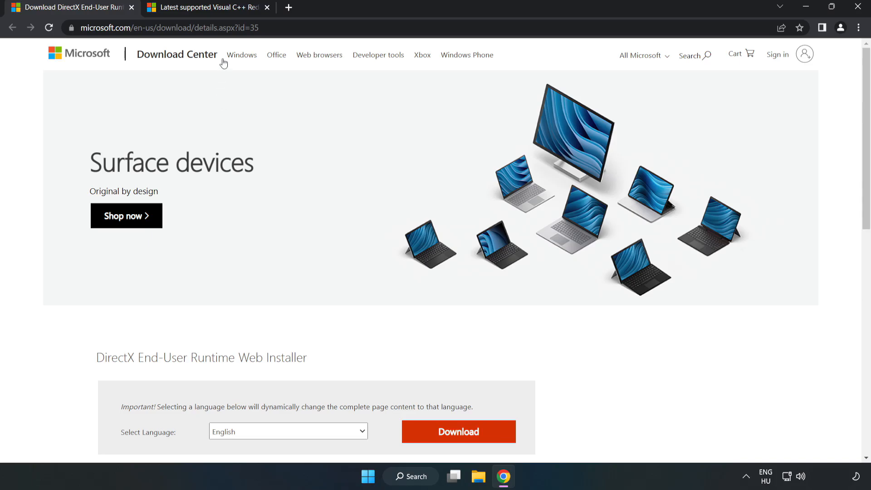
click(172, 27)
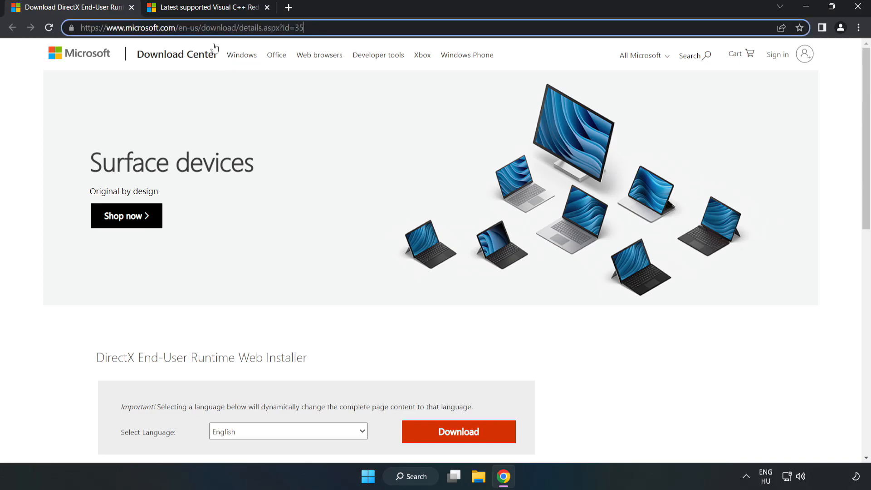
scroll(down, 3)
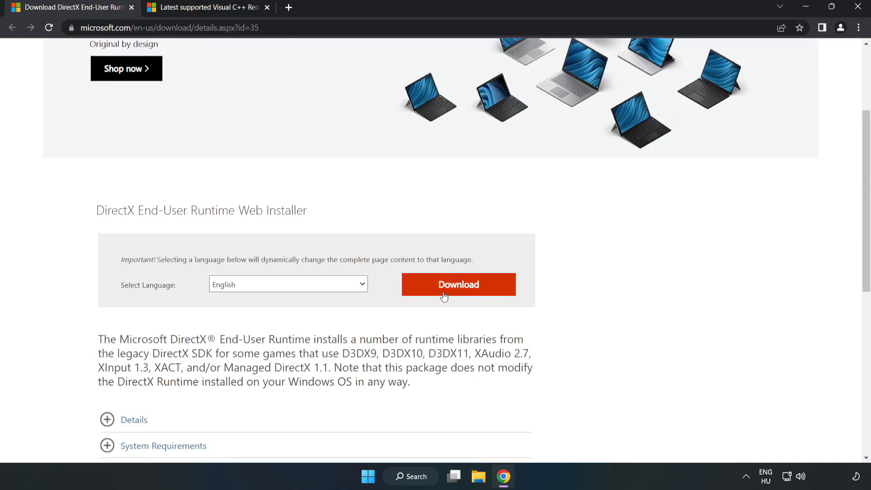
click(458, 284)
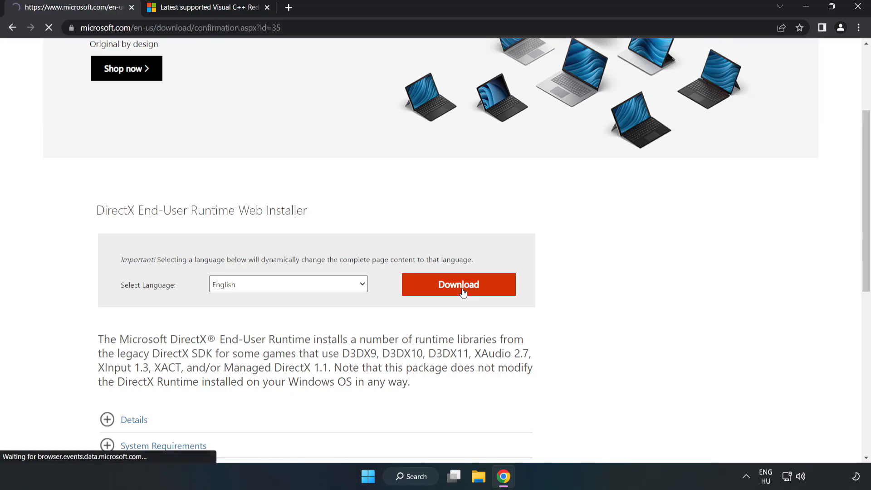
click(458, 284)
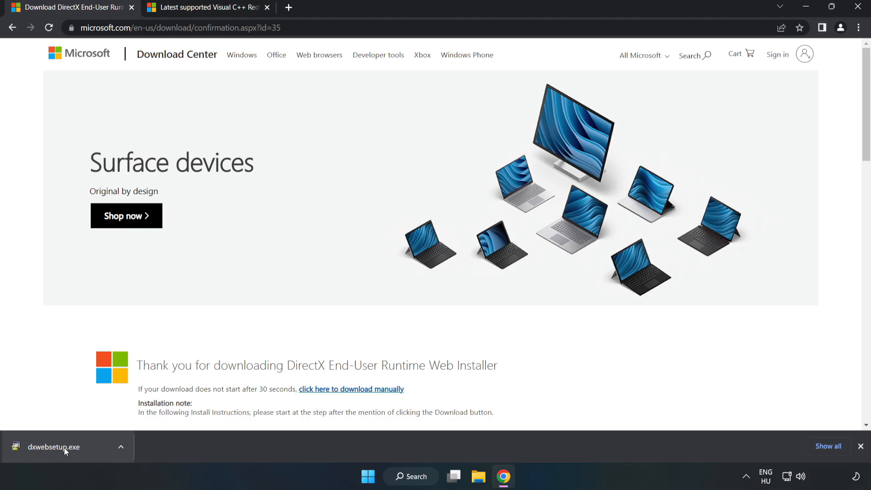
click(63, 447)
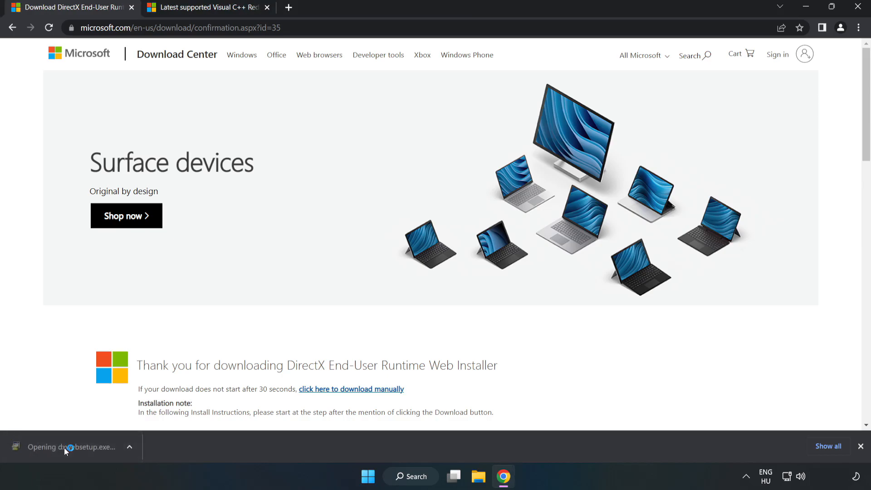
- Accept the DirectX license agreement and continue to the next setup page
click(66, 447)
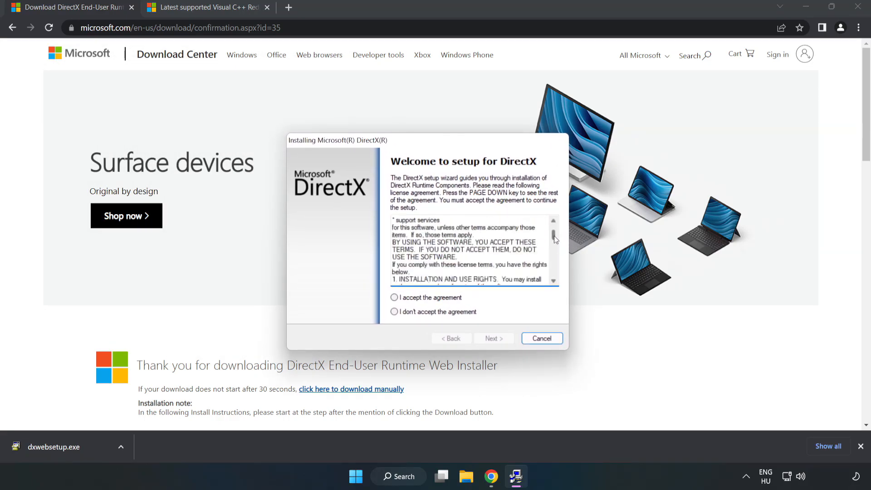
scroll(down, 3)
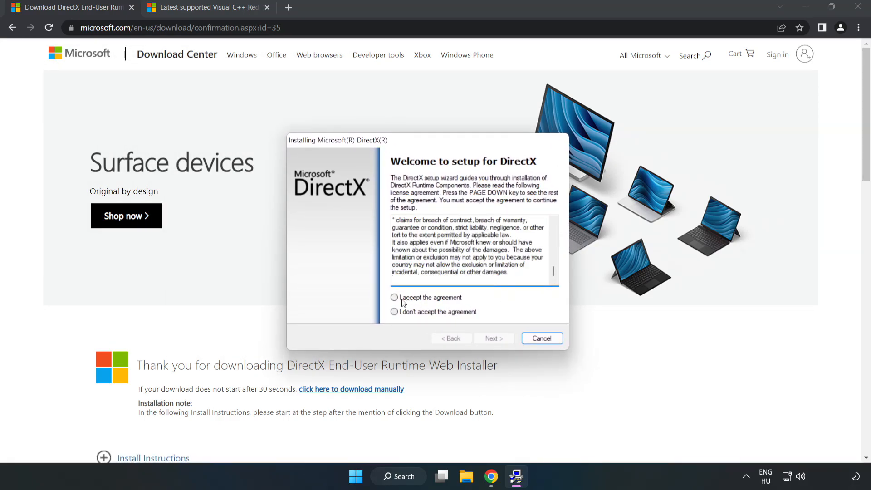
click(394, 297)
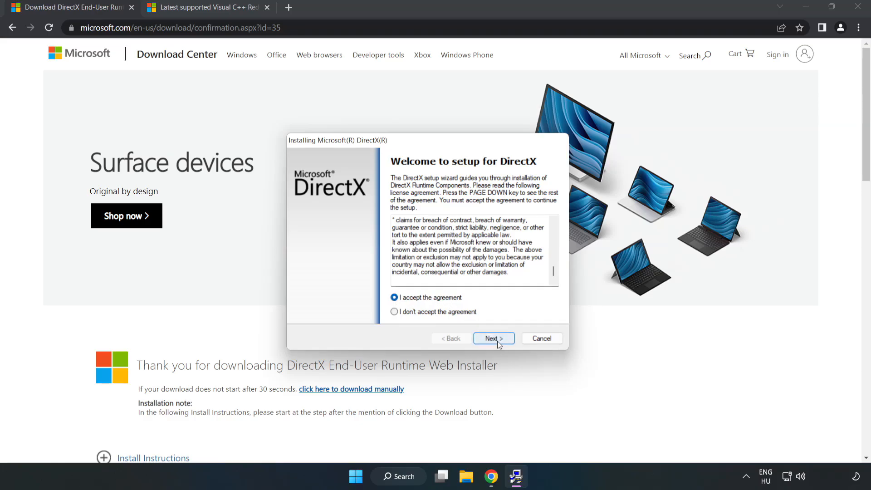
click(493, 338)
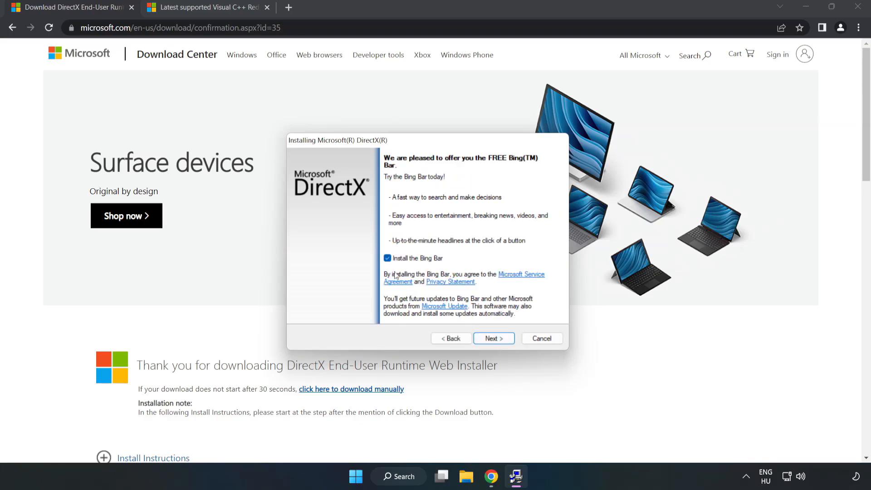
- Decline the Bing Bar, run the install and finish DirectX setup
click(388, 258)
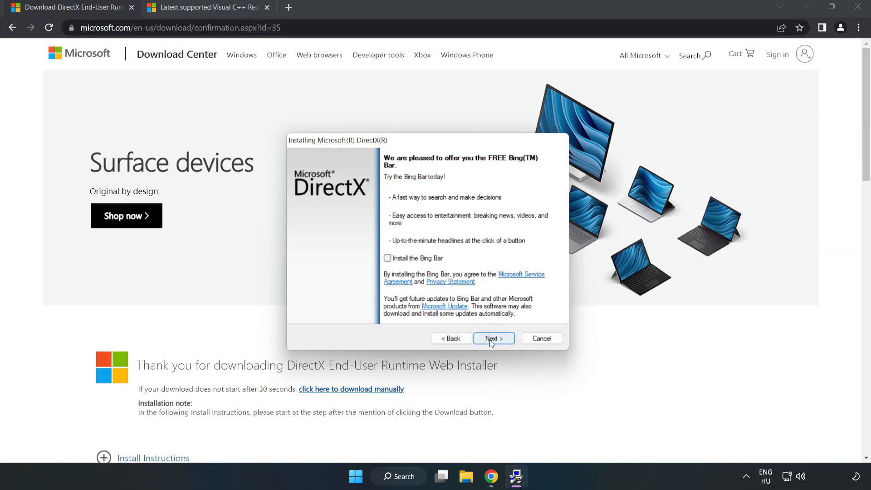
click(494, 339)
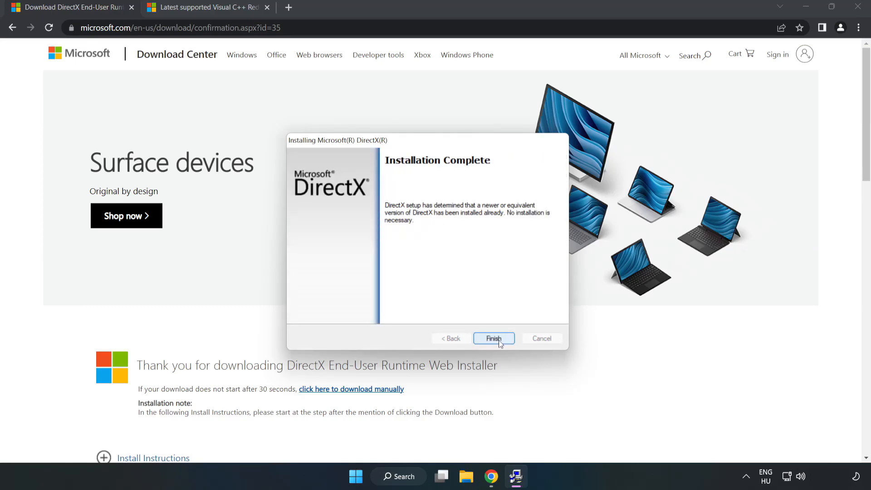
click(493, 338)
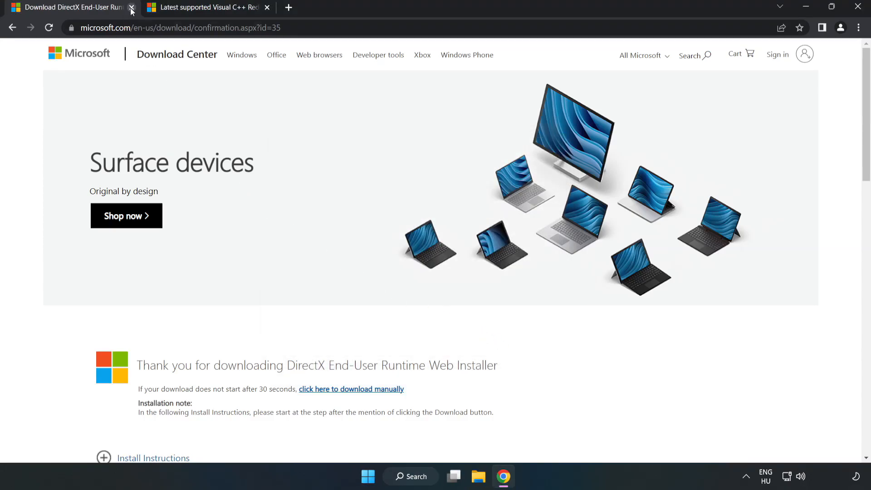
- Close the Download Center tab and download the ARM64 and x86 vc_redist installers from Microsoft Learn
click(132, 8)
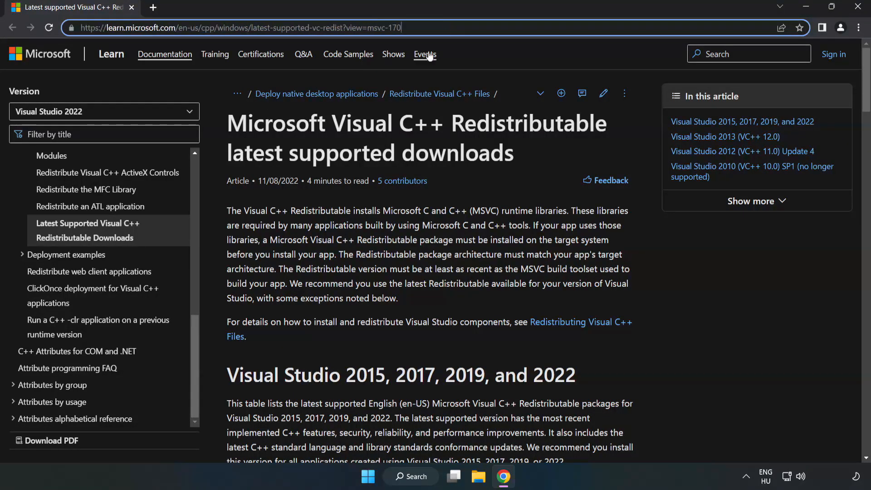
scroll(down, 3)
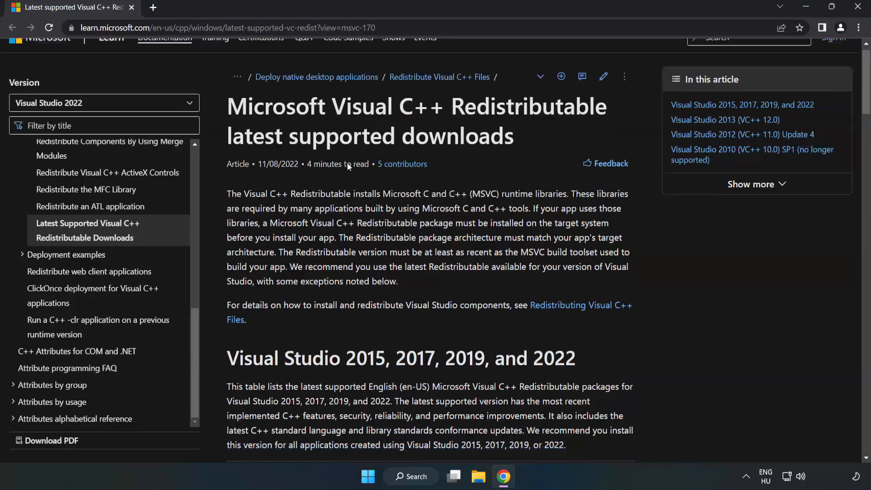
scroll(down, 3)
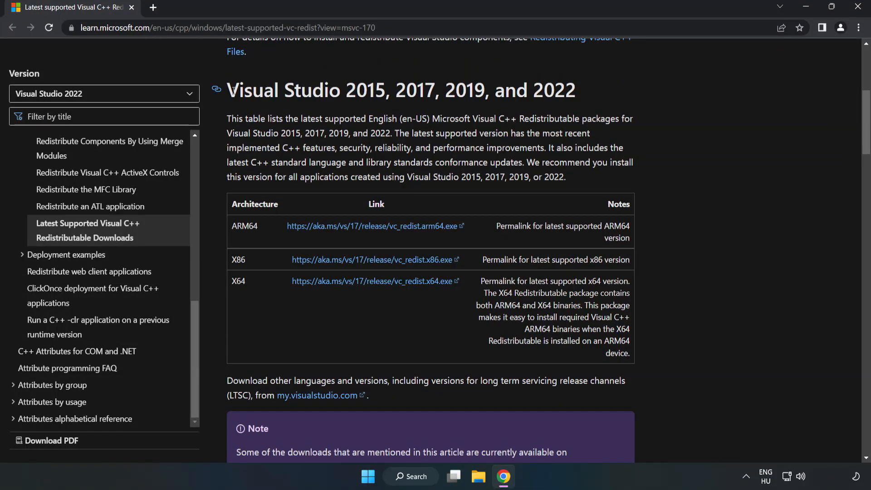
mouse_move(359, 221)
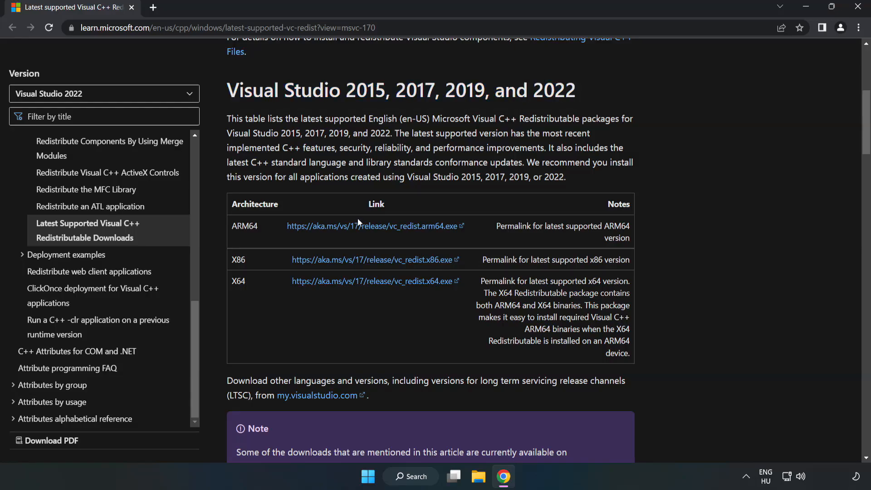
click(373, 226)
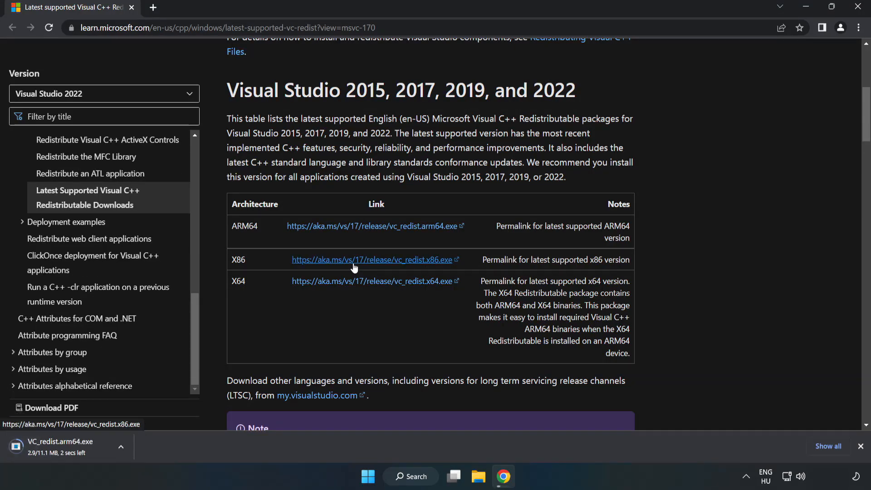
click(367, 281)
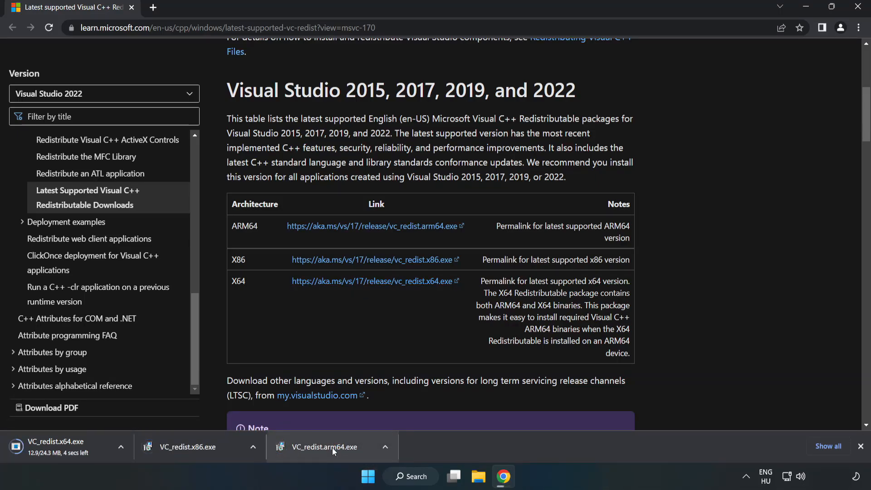
- Run VC_redist.arm64, accept the license, attempt install and close the Setup Failed message
click(332, 447)
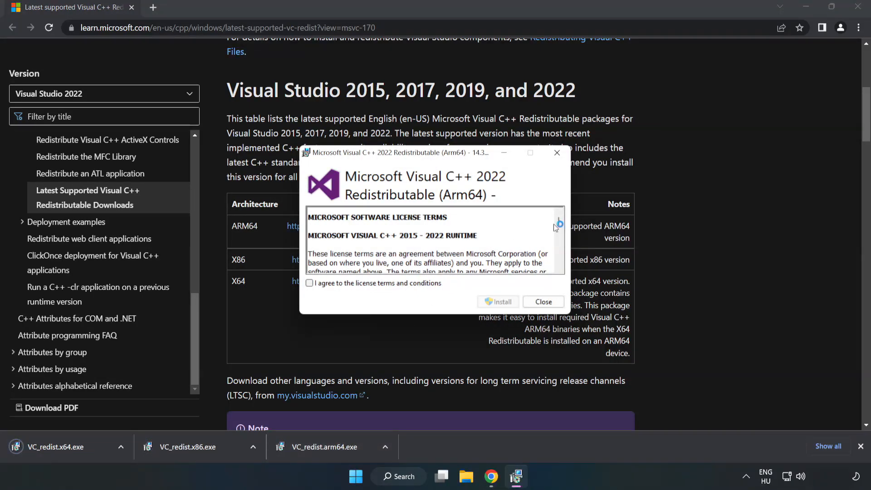
scroll(down, 3)
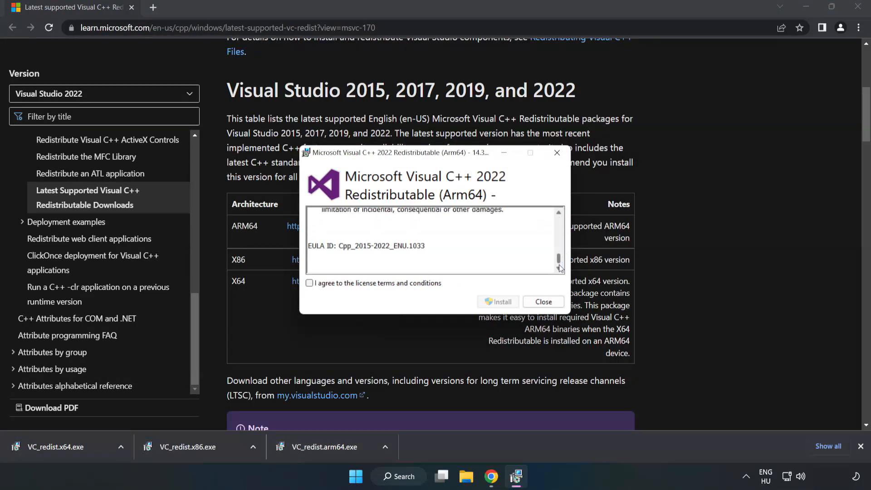
click(309, 283)
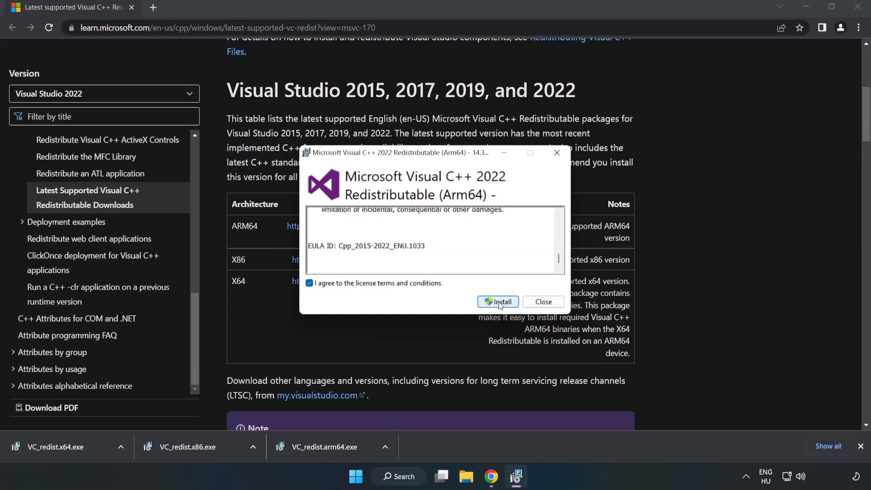
click(497, 302)
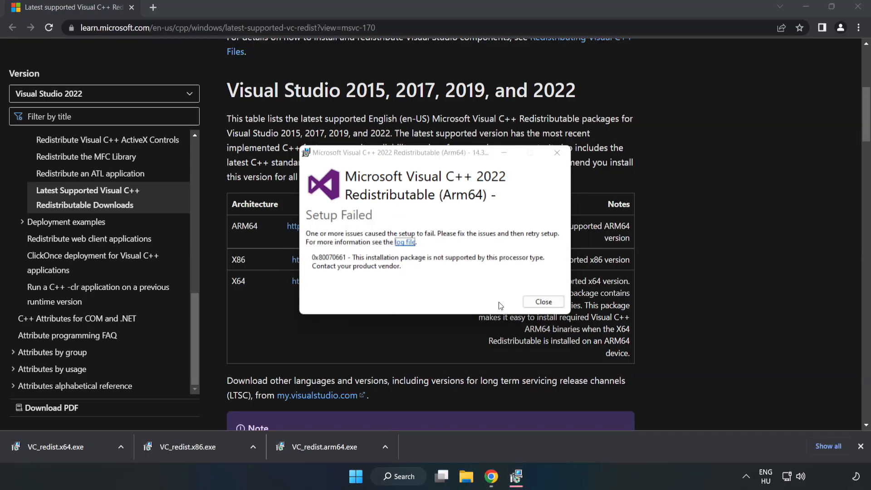
click(544, 302)
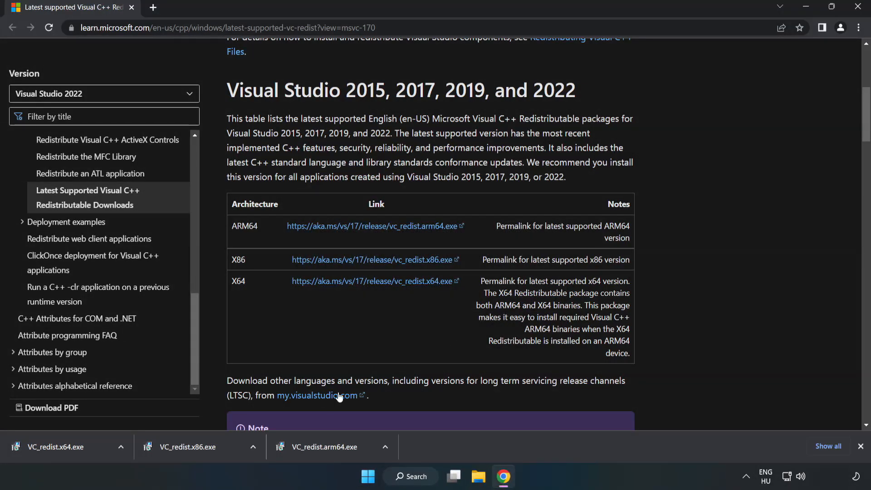
- Run VC_redist.x86.exe, agree to the license terms and install it
click(194, 446)
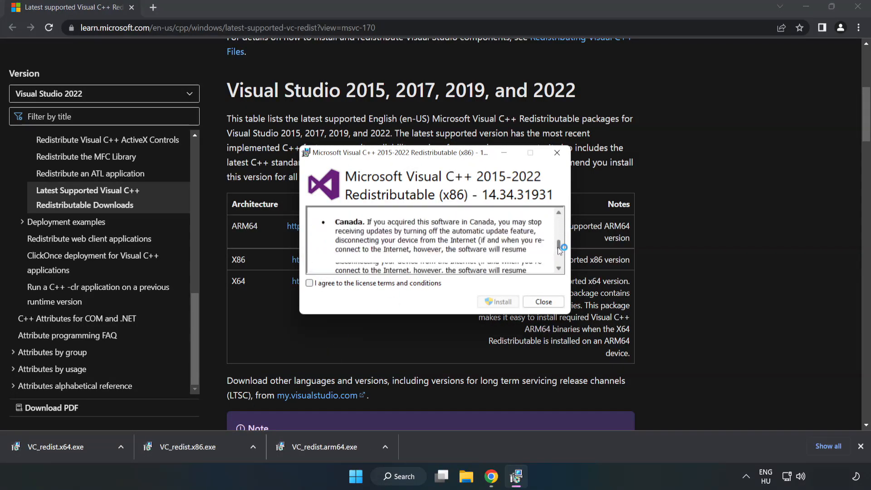
click(309, 284)
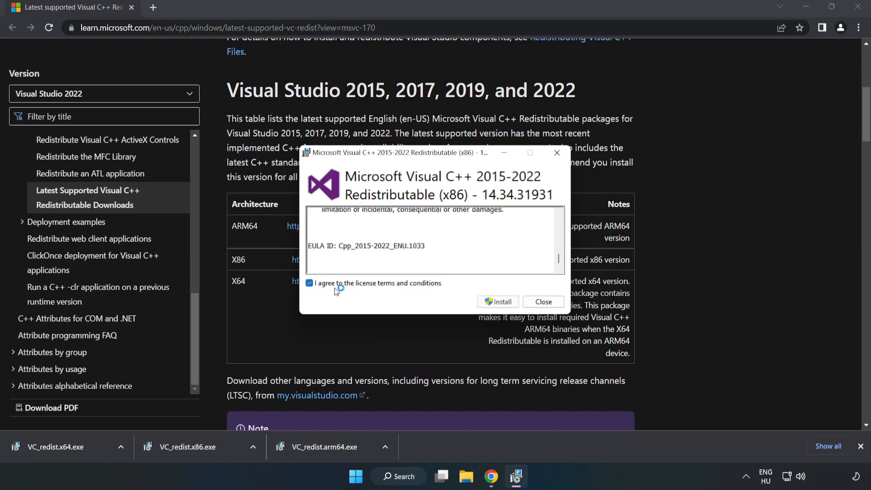
click(503, 303)
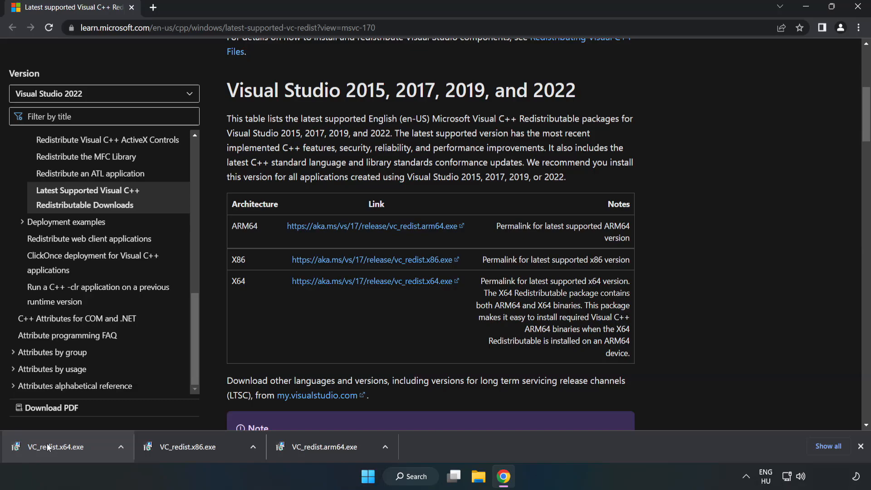
- Run VC_redist.x64.exe, accept the license, install and close on Setup Successful
click(50, 447)
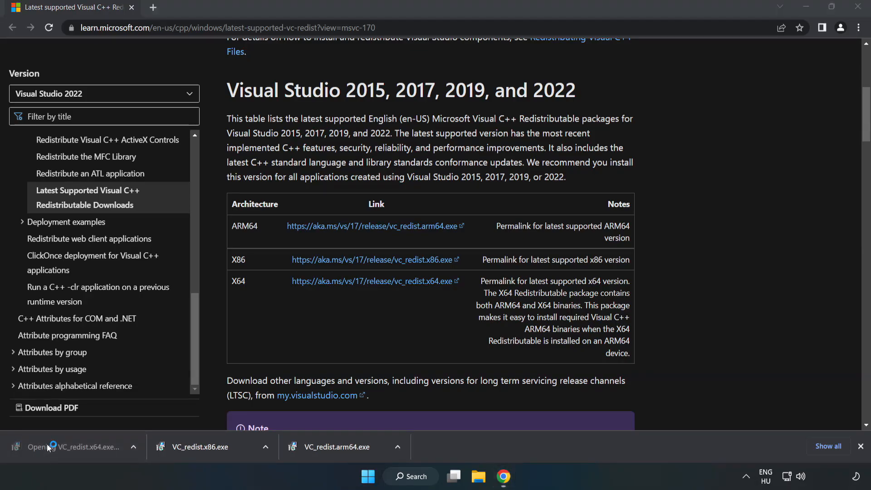
click(53, 446)
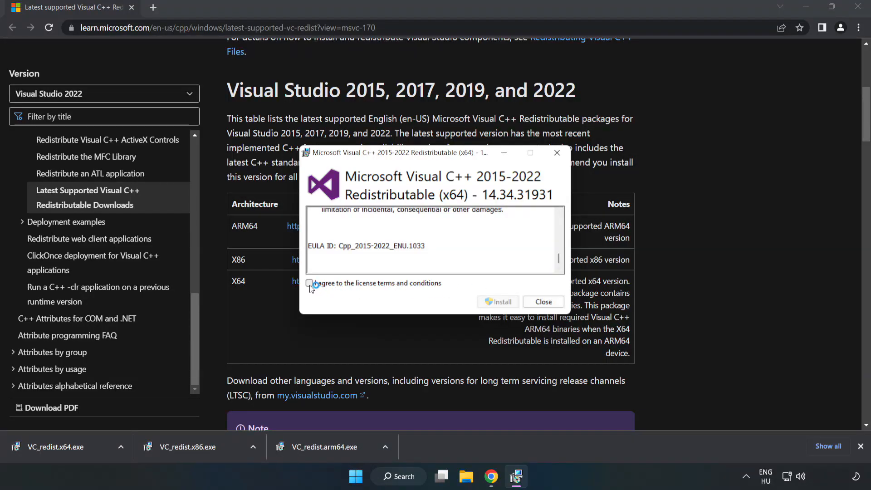
click(503, 301)
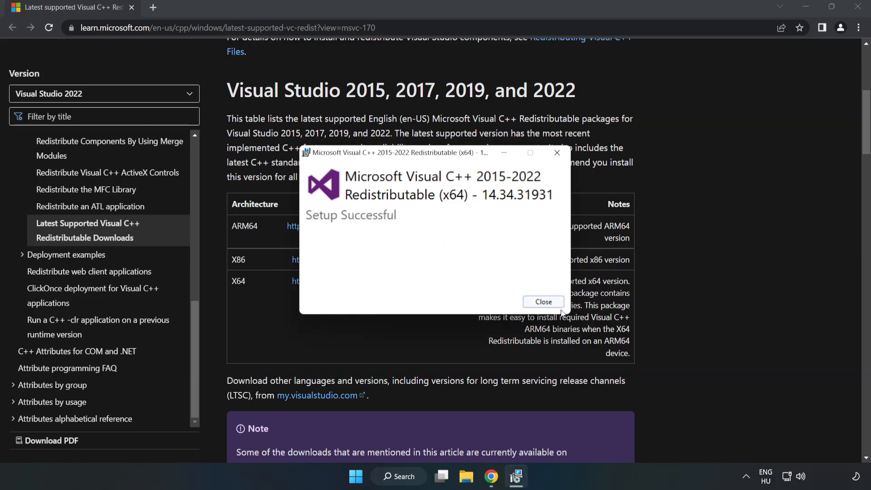
click(544, 302)
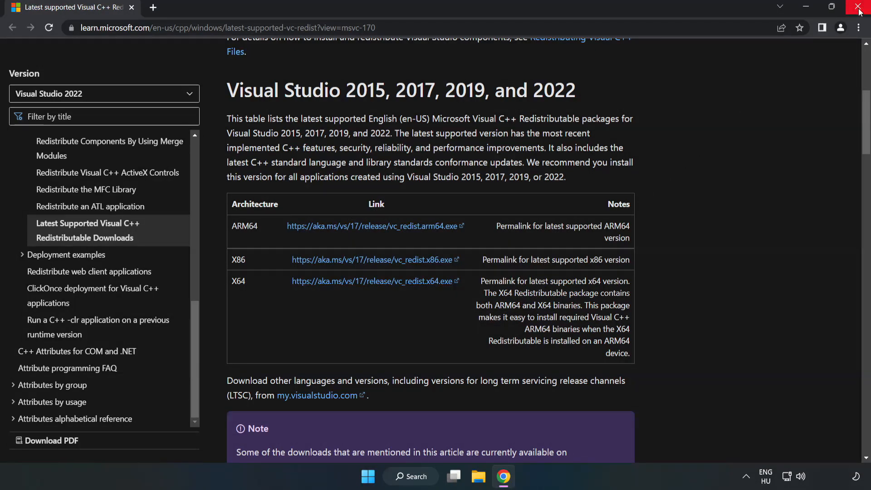
mouse_move(858, 8)
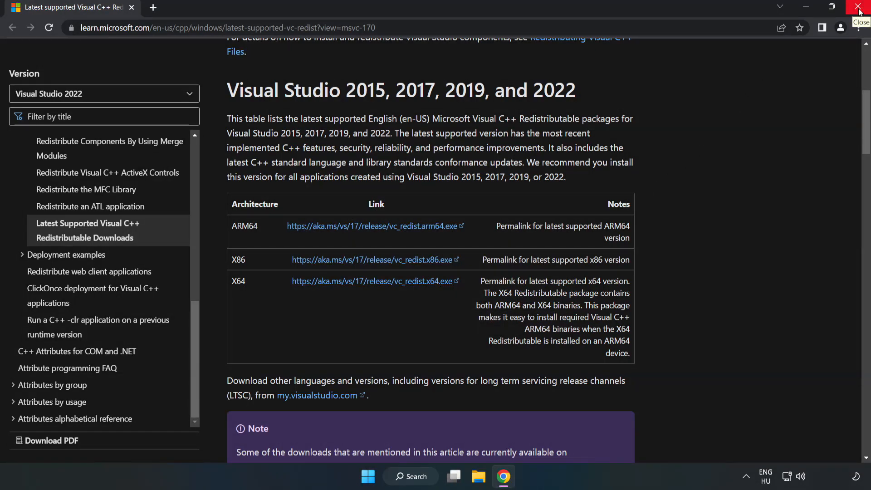
- Close Chrome and launch Command Prompt as administrator via a search for 'cmd'
click(855, 7)
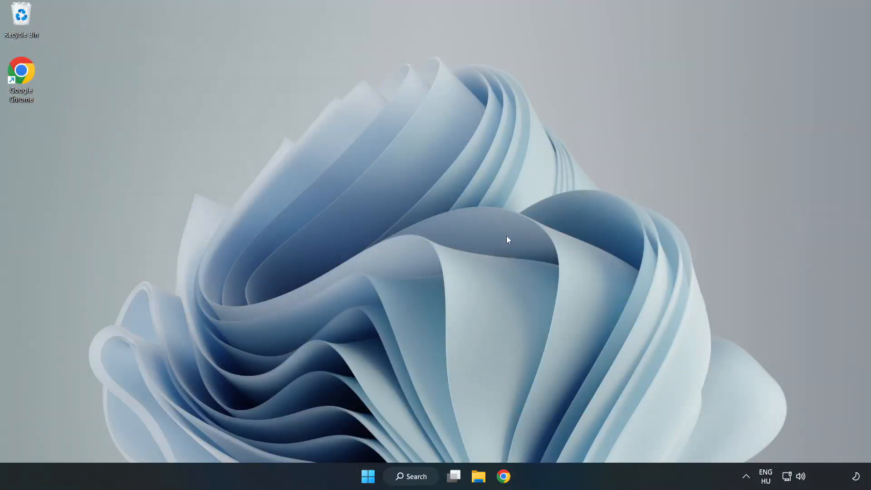
click(415, 477)
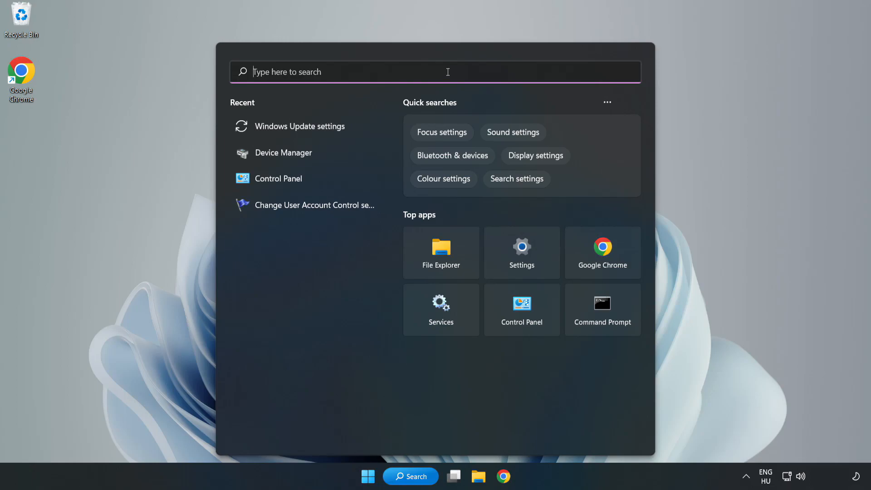
text(cmd)
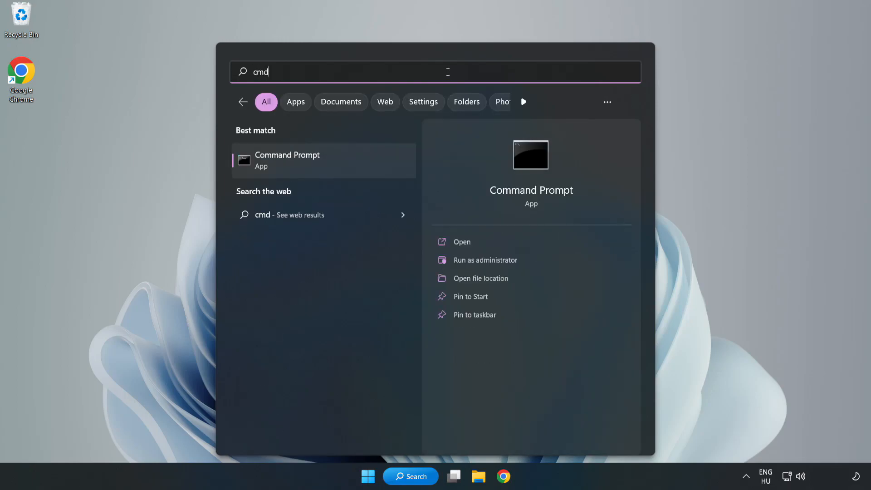
mouse_move(343, 165)
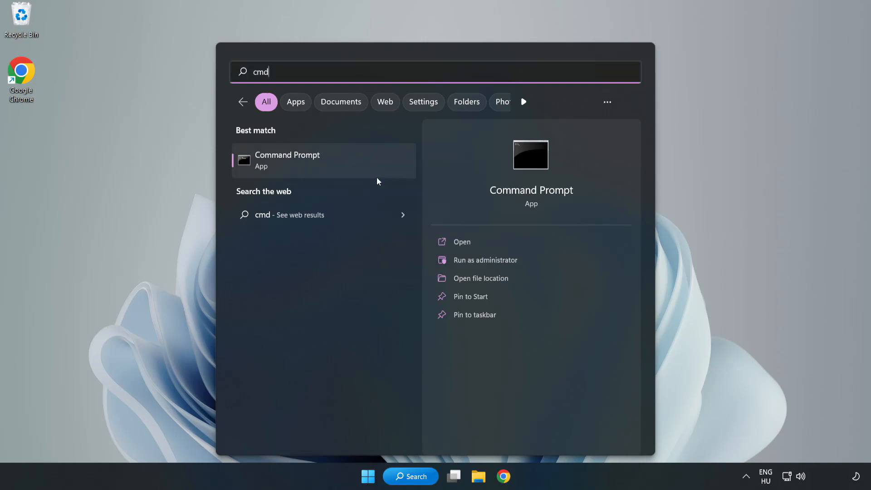
click(486, 259)
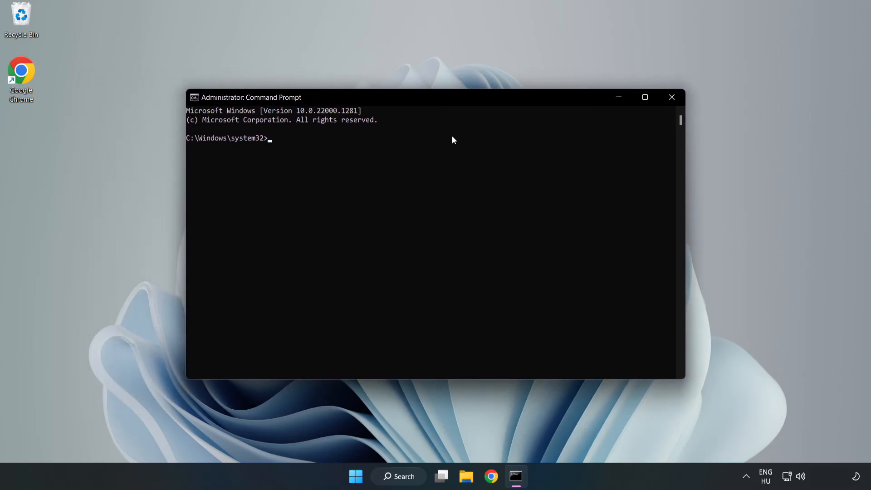
- Run sfc /scannow to start the system file integrity scan
text(sfc)
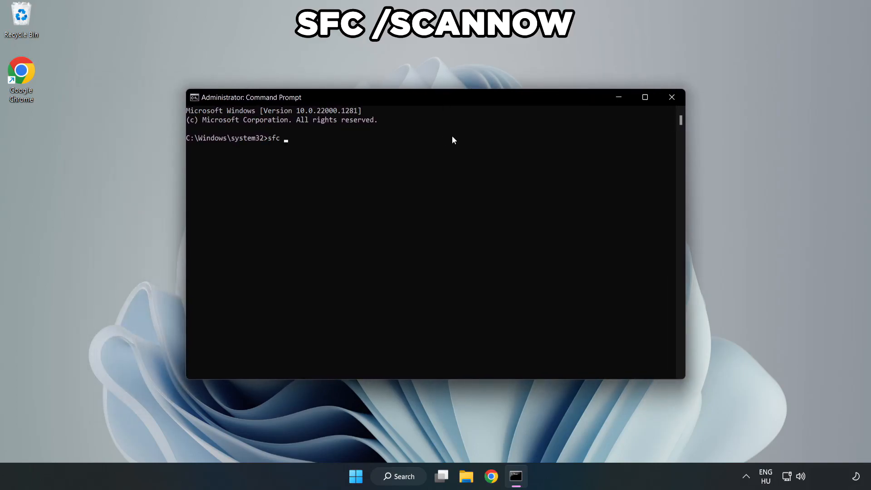
text(/scannow)
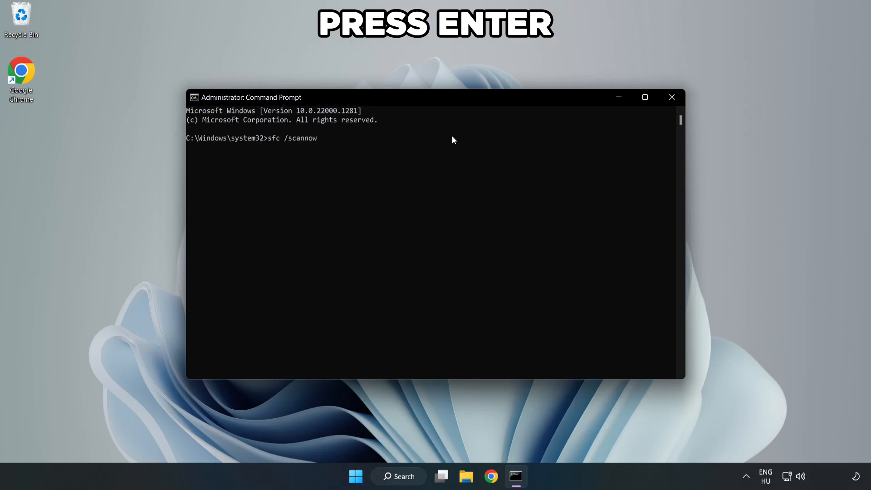
key(Enter)
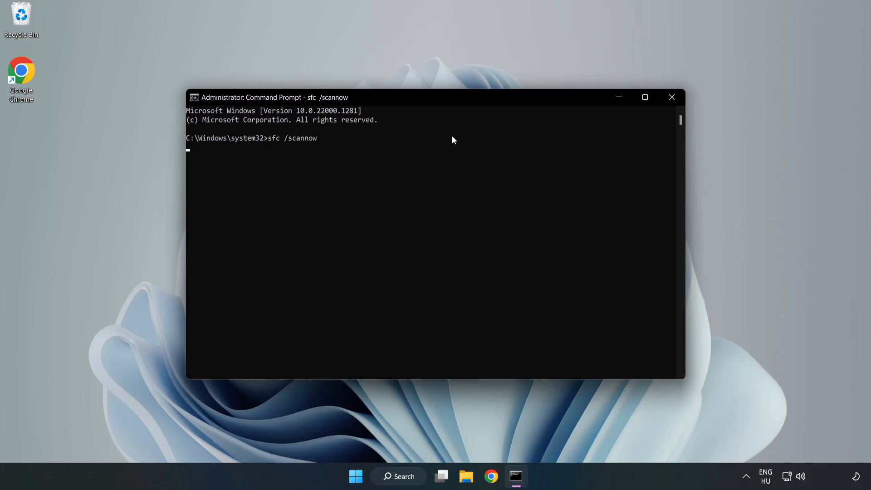
key(enter)
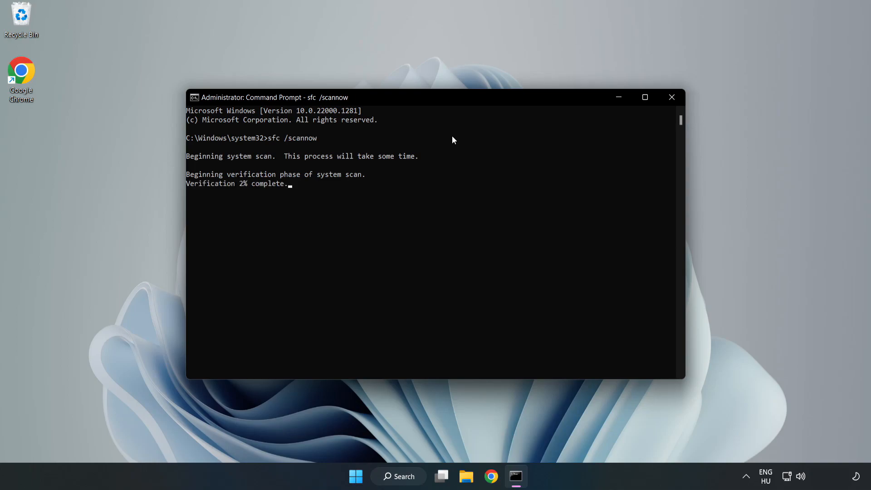
mouse_move(433, 181)
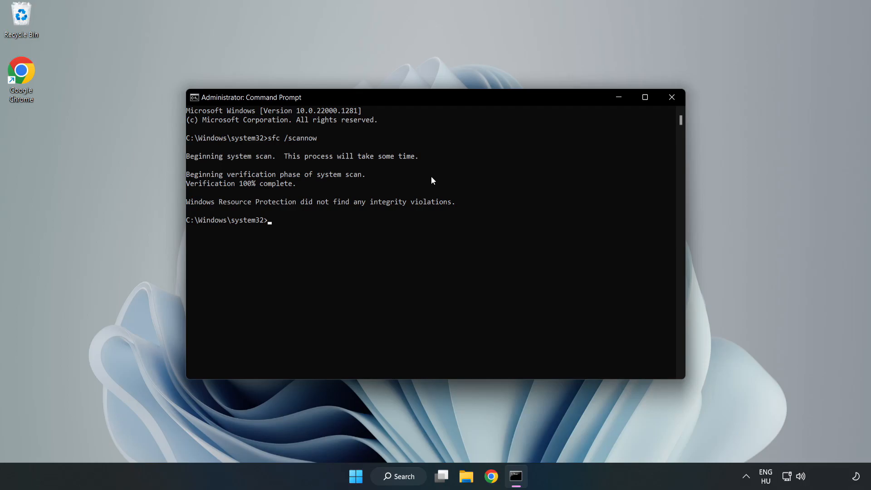
mouse_move(709, 80)
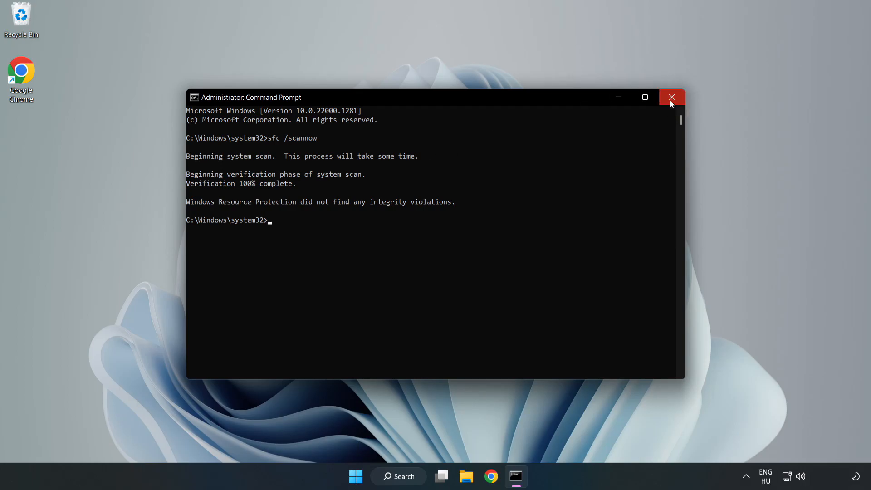
- Close Command Prompt and bring up Start's power options to restart the PC
click(671, 96)
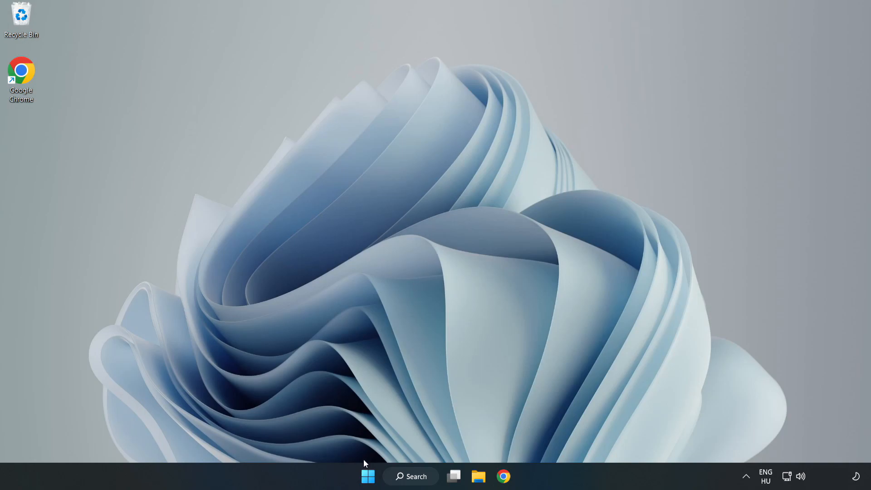
click(367, 476)
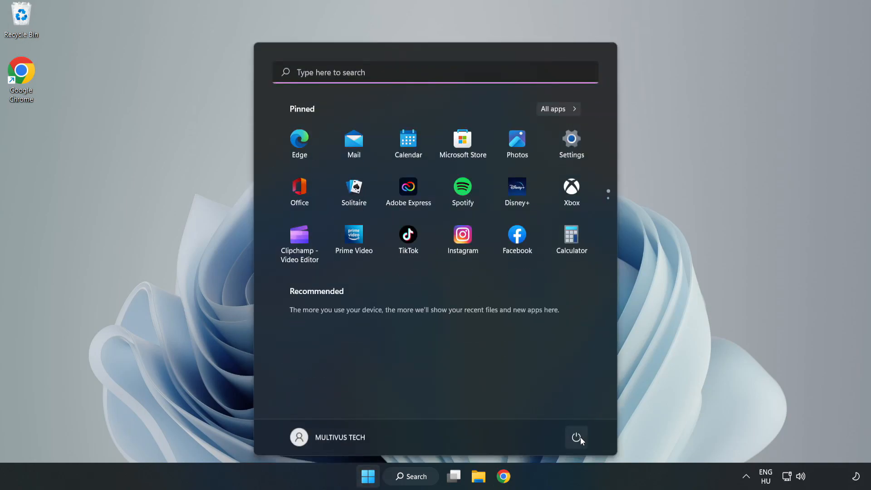
click(577, 437)
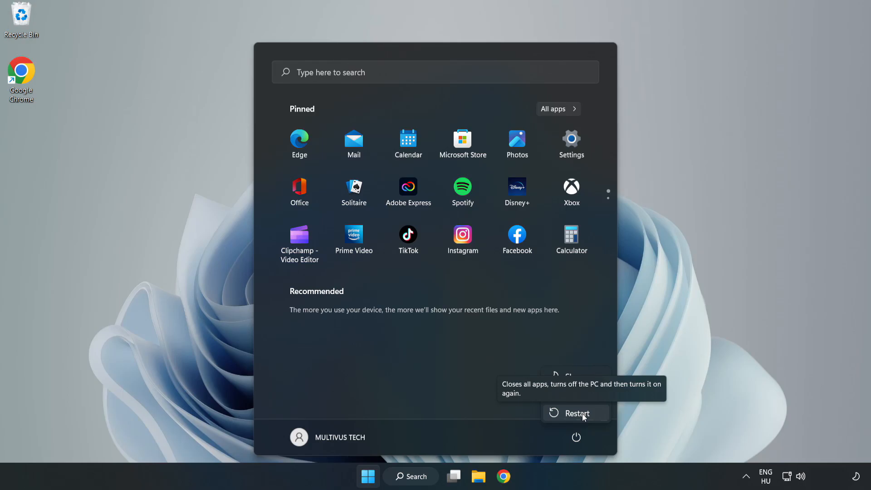